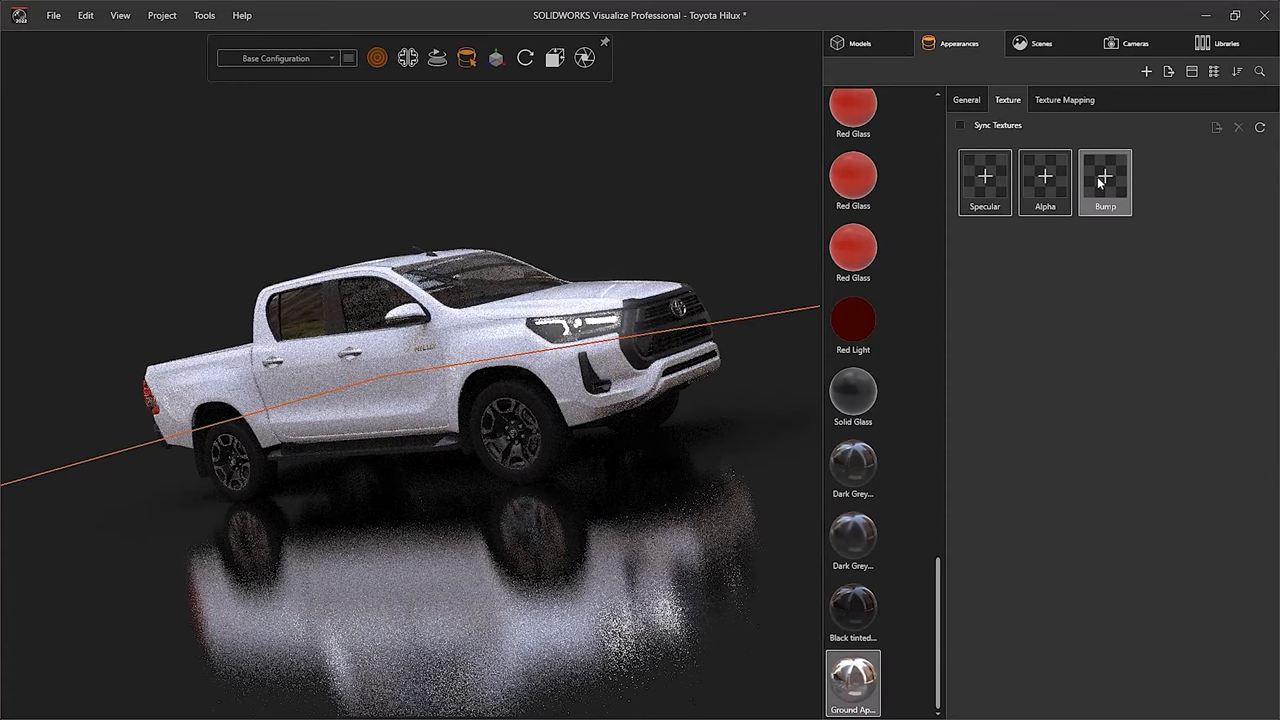
Step: Load Wavy Leather.jpg into the ground appearance's Bump texture slot
click(1105, 177)
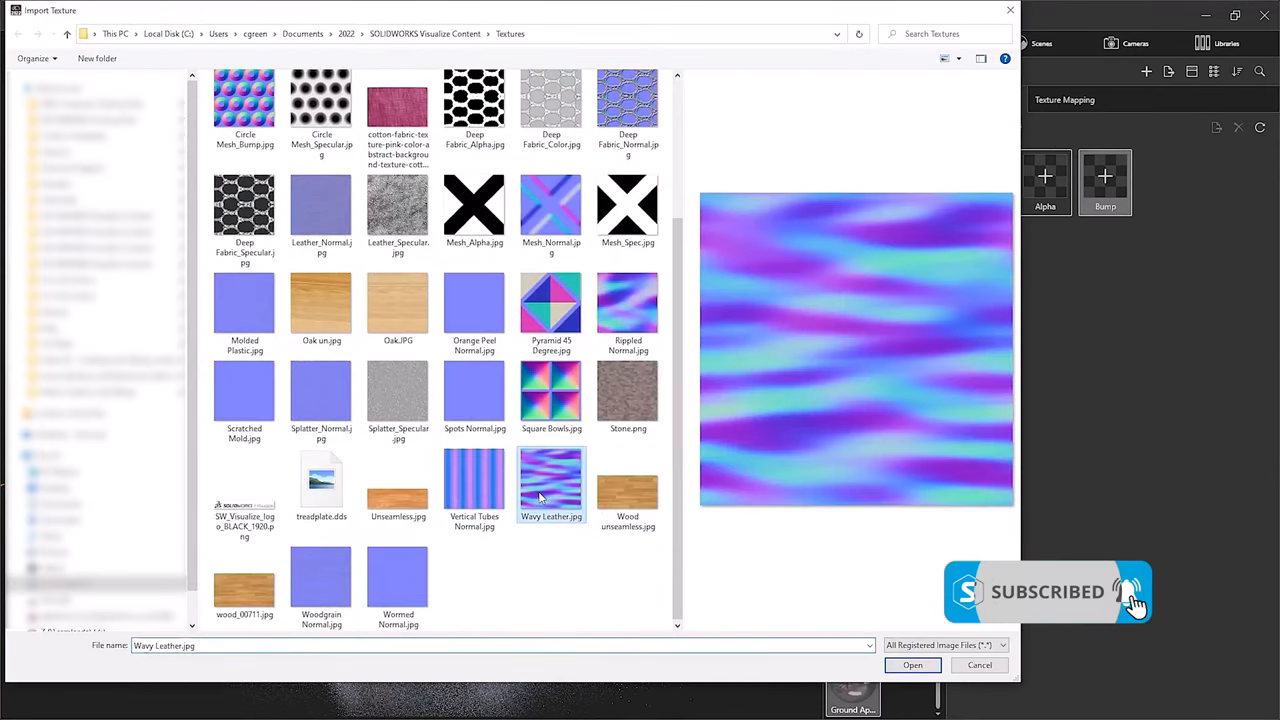
click(911, 665)
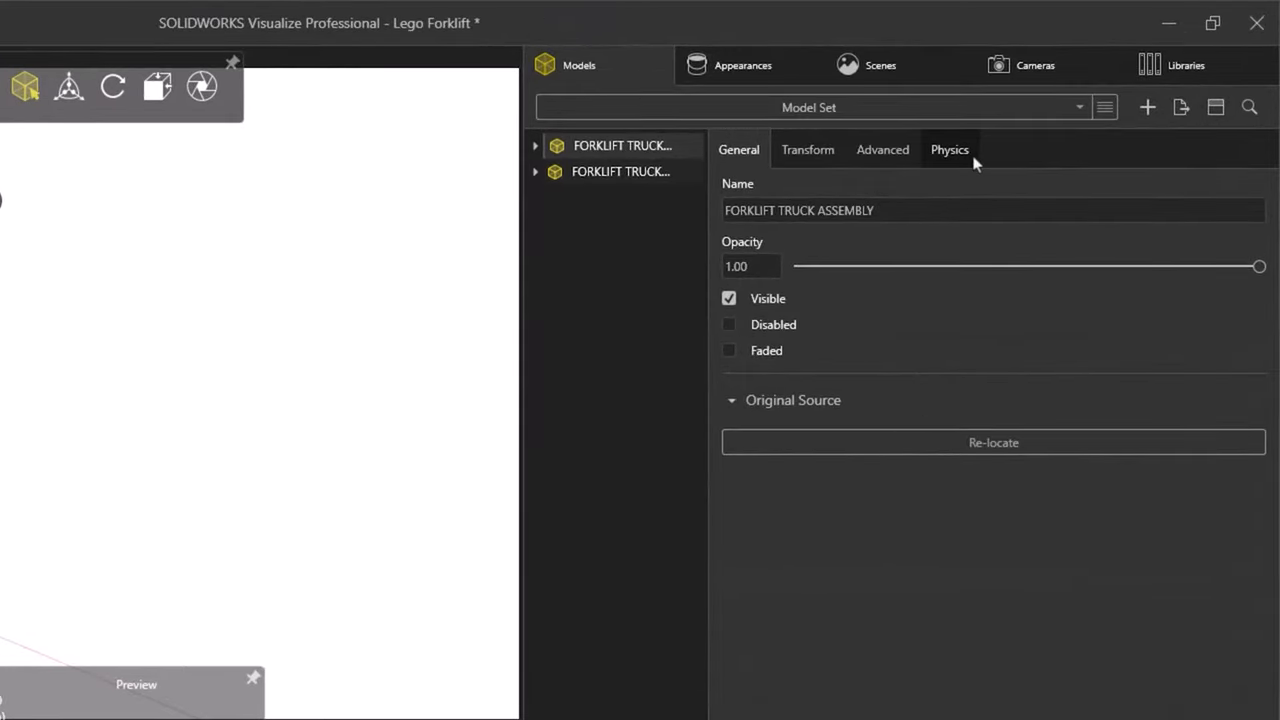
Step: Set the first forklift's physics Simulation Type to Static with Bounding Box collider geometry
click(949, 149)
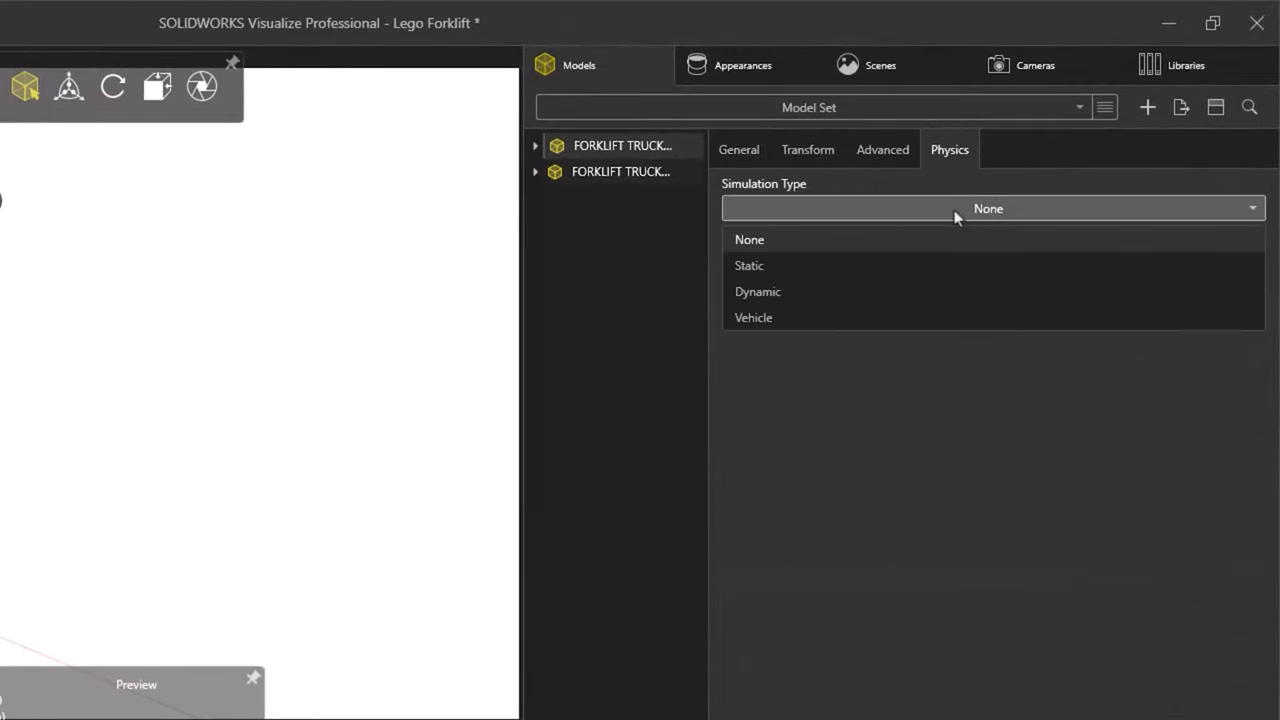
mouse_move(930, 270)
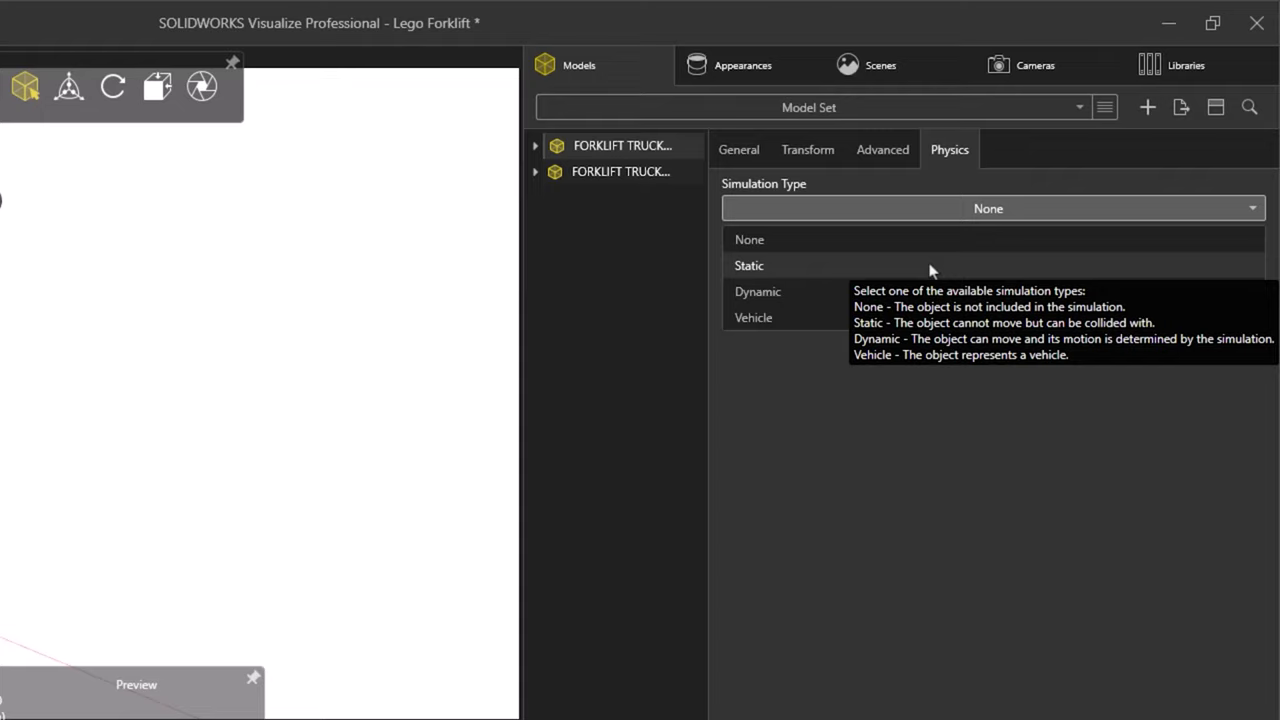
click(749, 265)
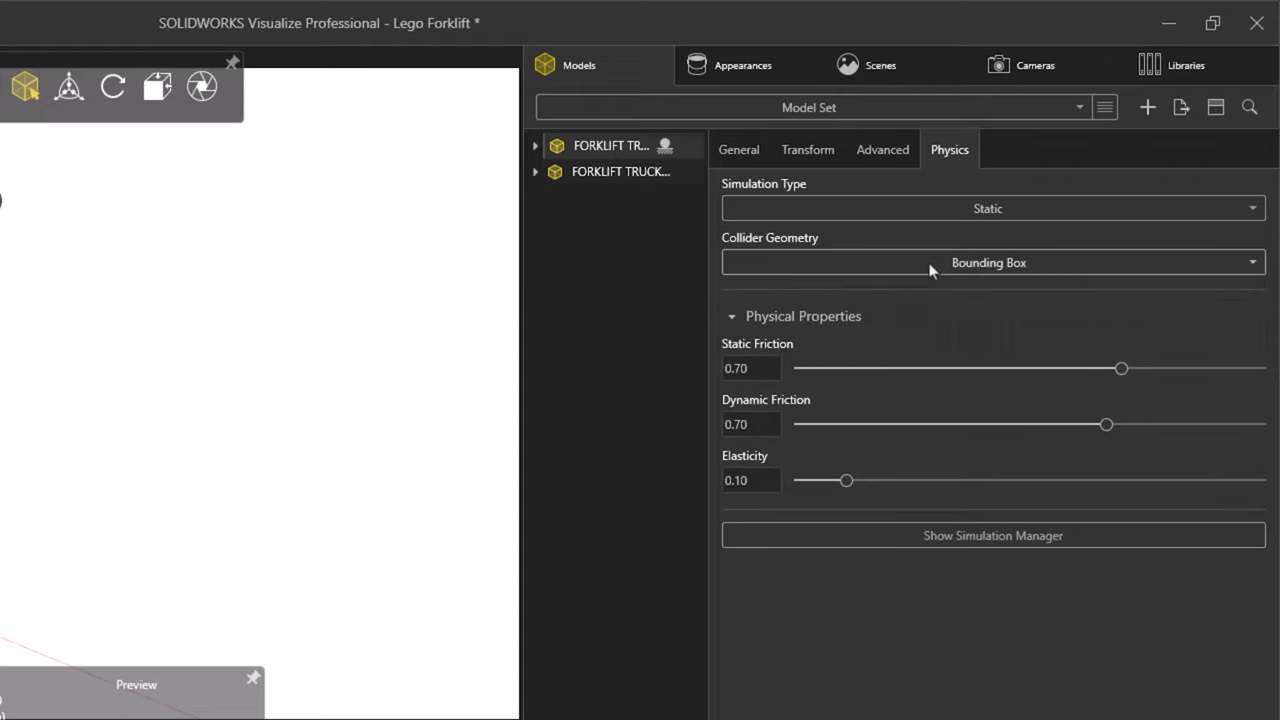
mouse_move(930, 262)
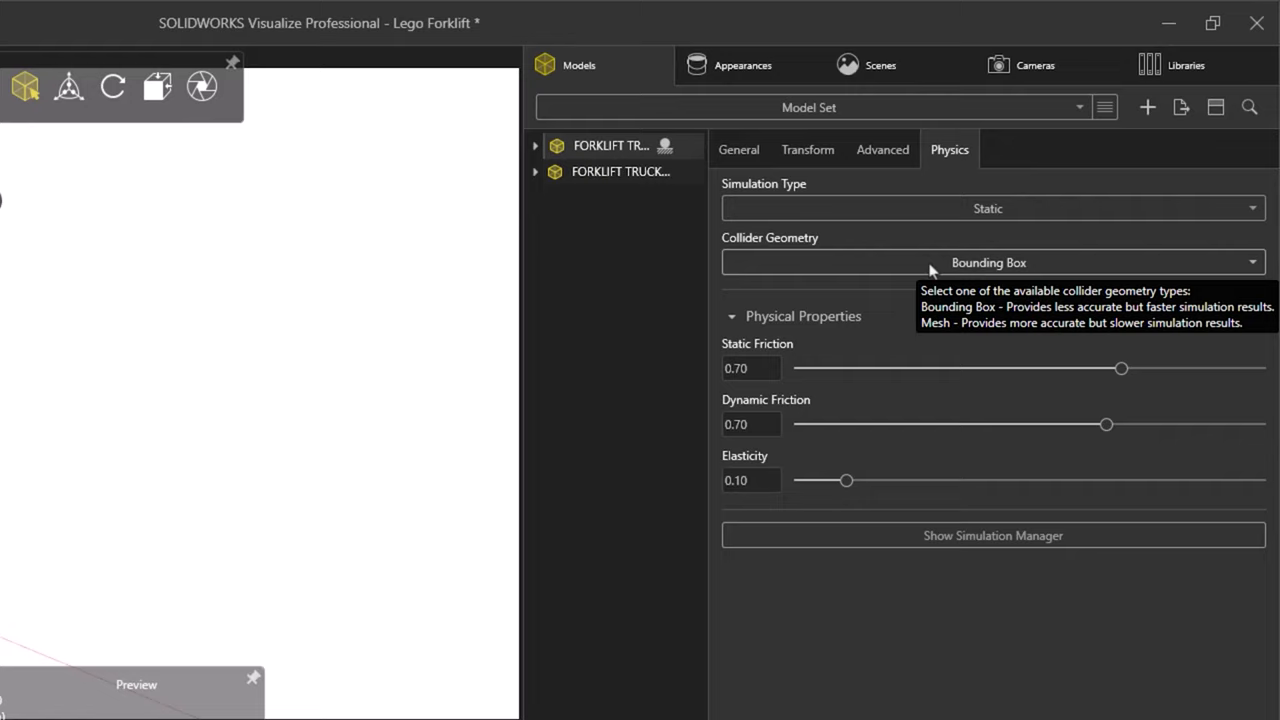
click(990, 262)
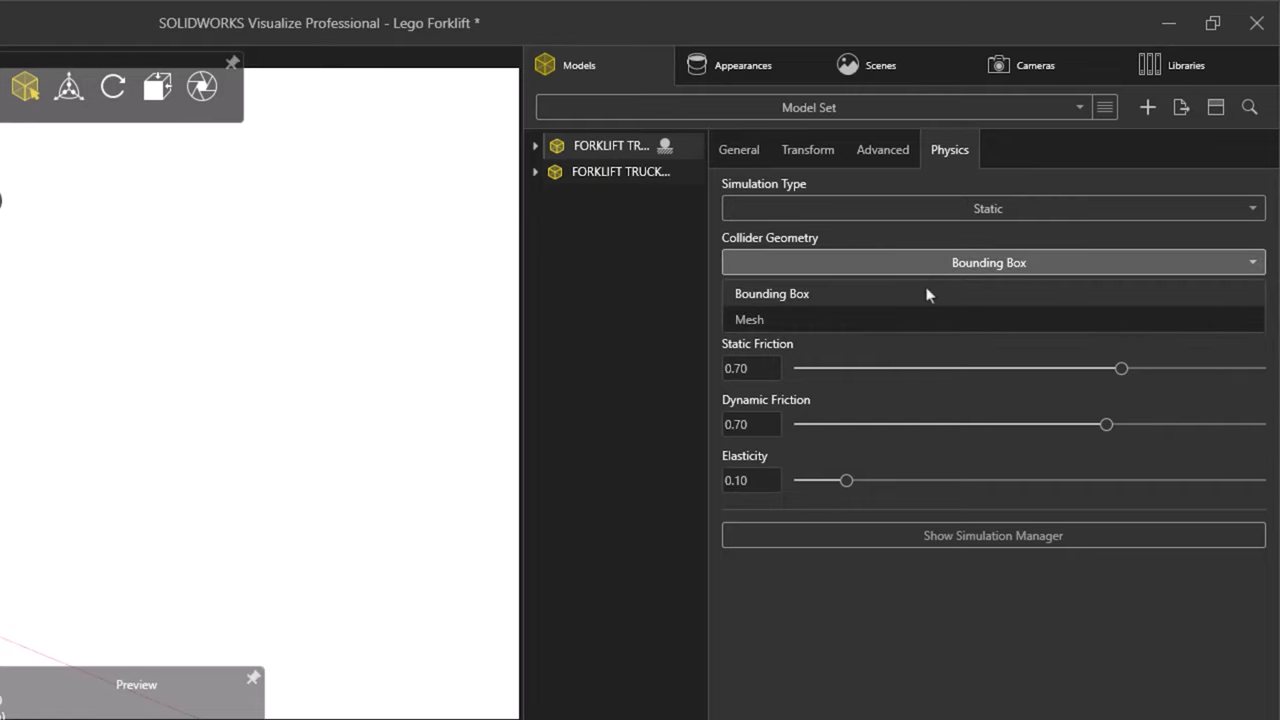
mouse_move(925, 285)
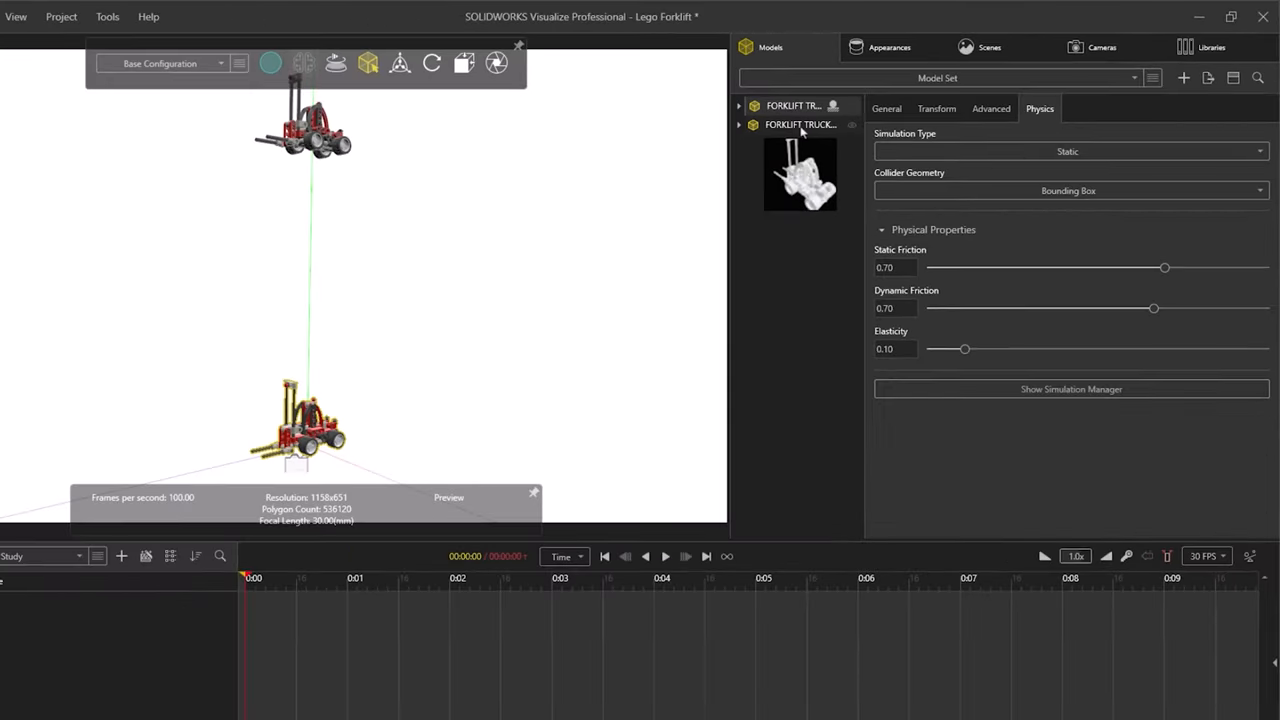
Step: Make the second forklift Dynamic with a Bounding Box collider and show the Simulation Manager
click(1068, 139)
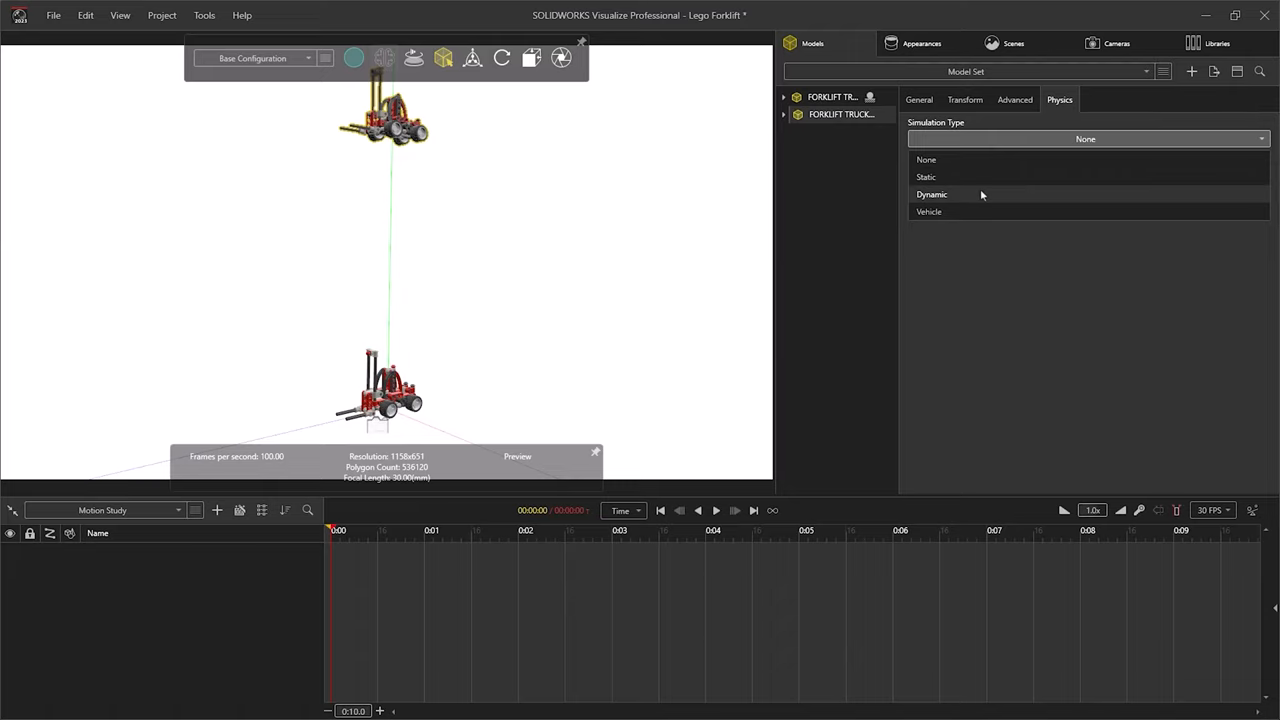
click(931, 194)
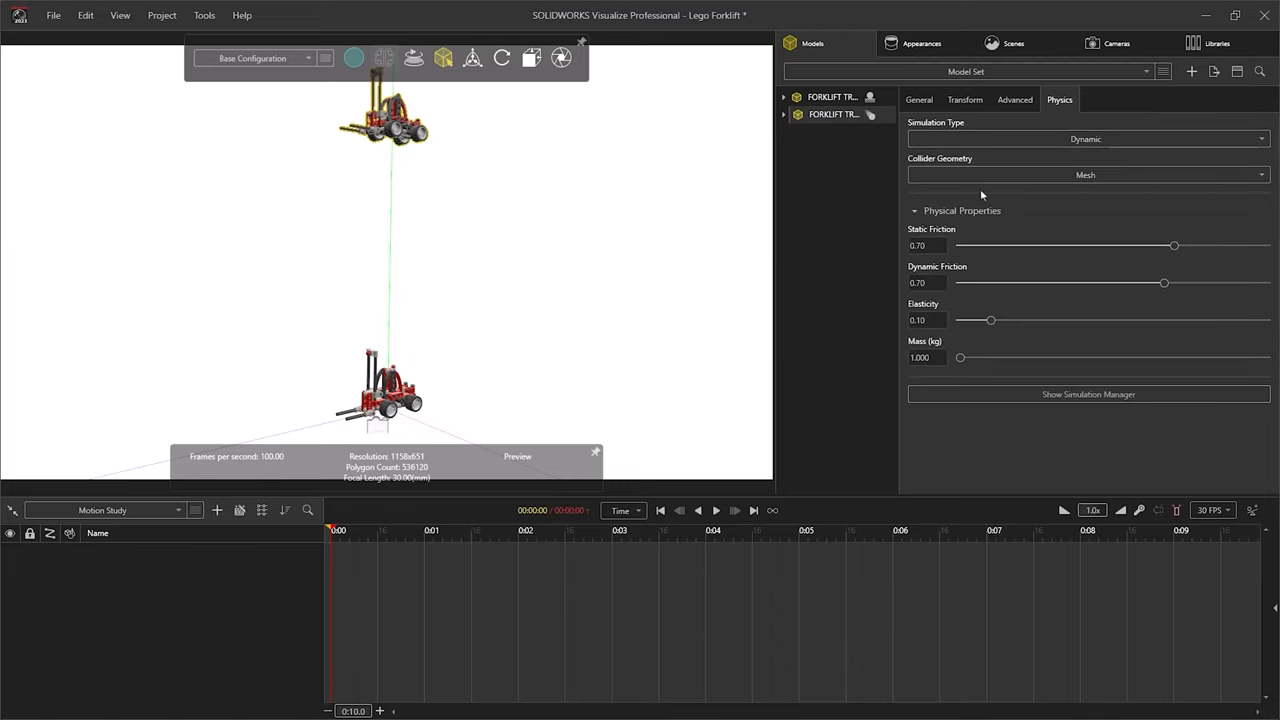
click(1085, 174)
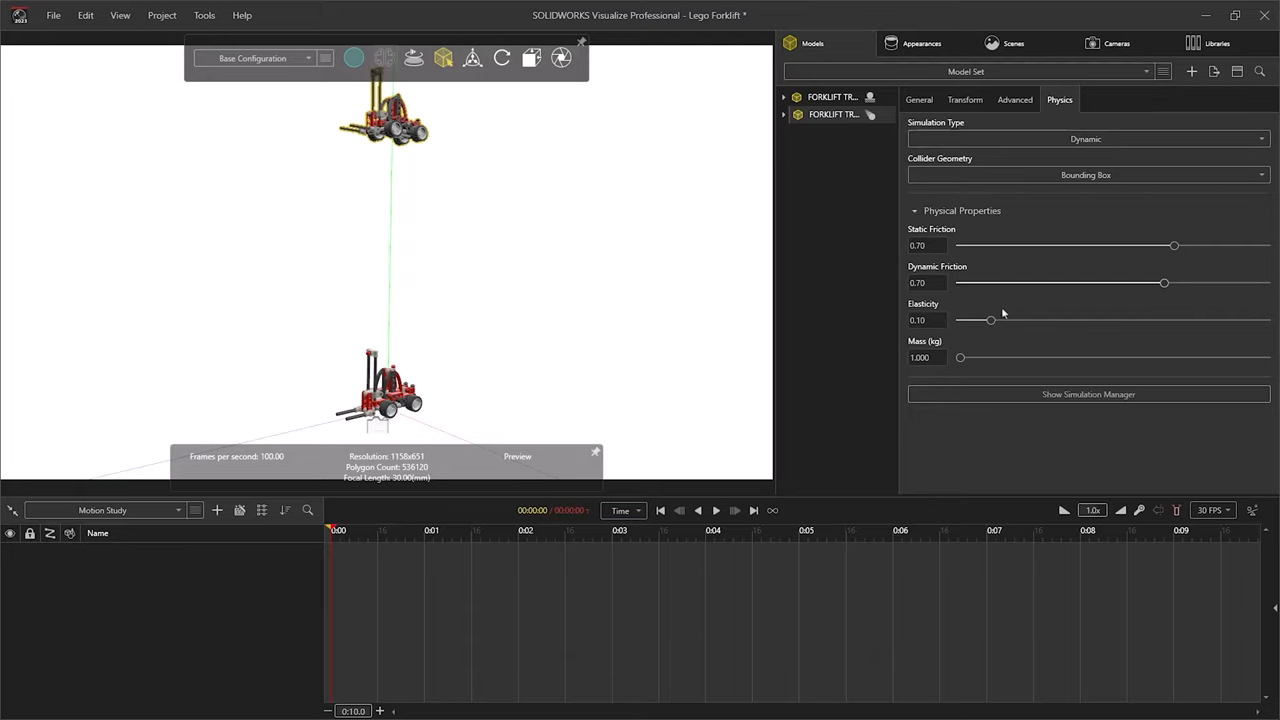
click(1088, 394)
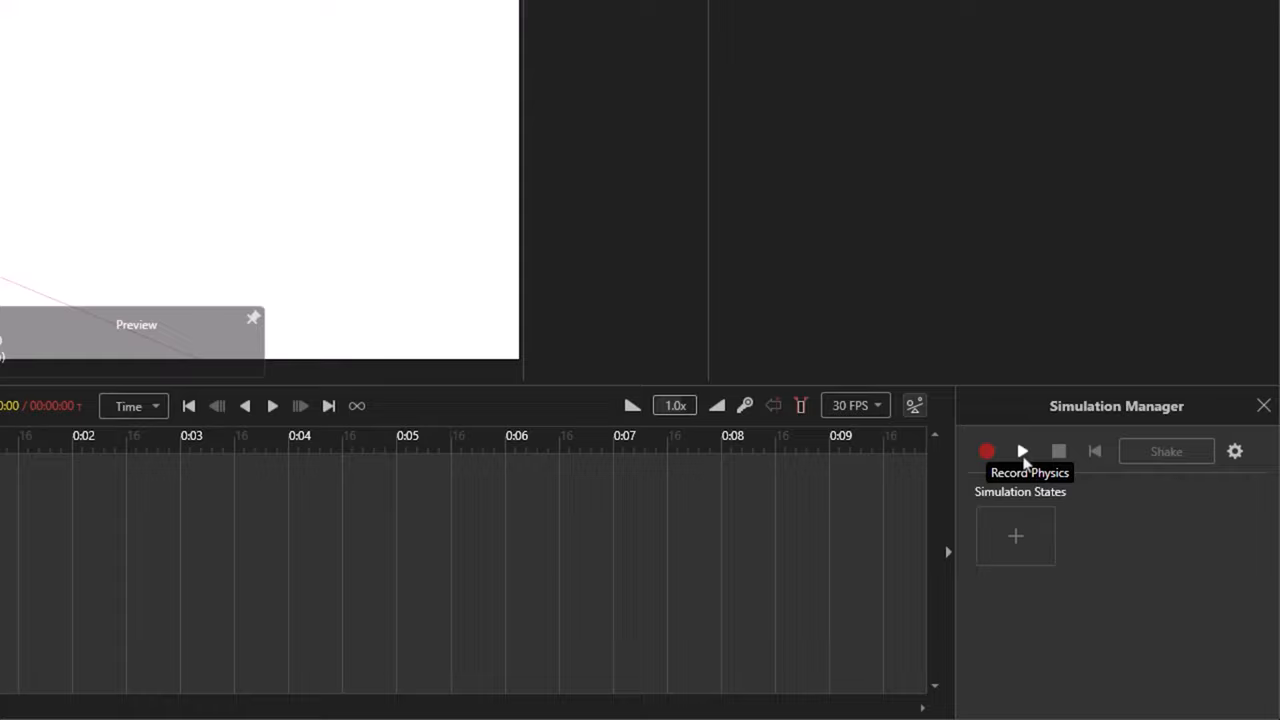
mouse_move(1022, 451)
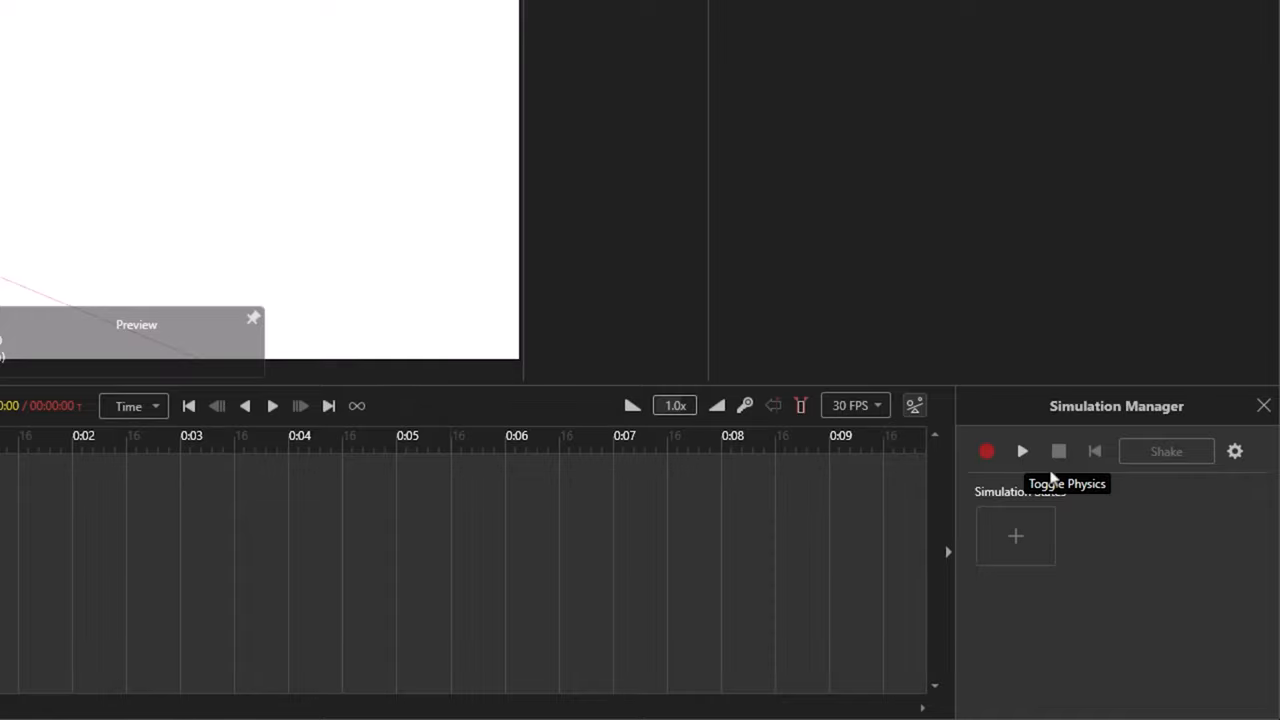
mouse_move(1058, 451)
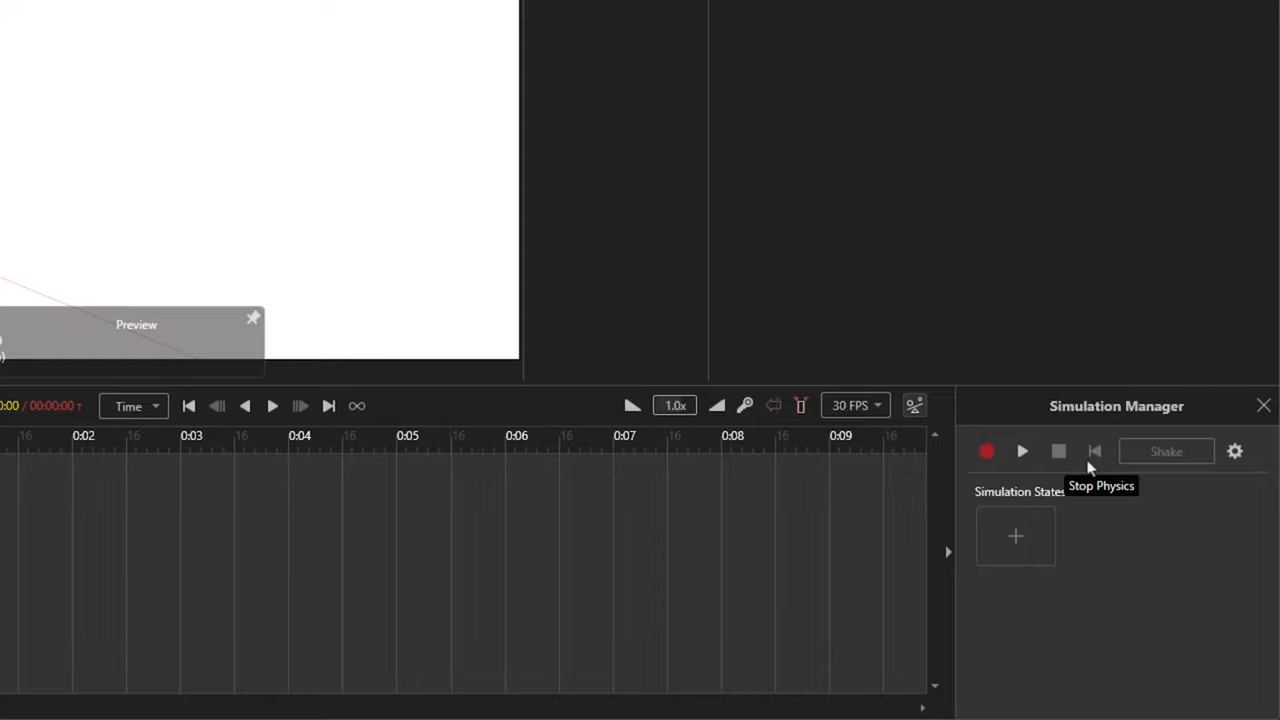
mouse_move(1094, 451)
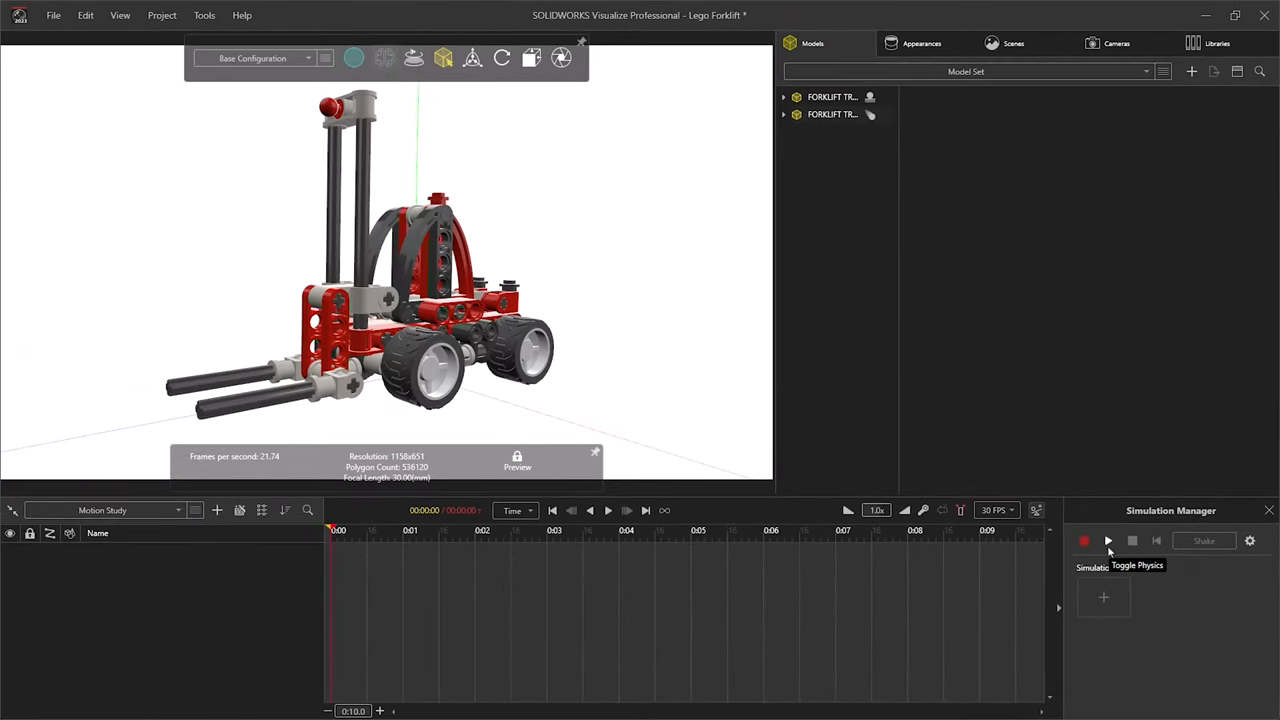
click(1107, 540)
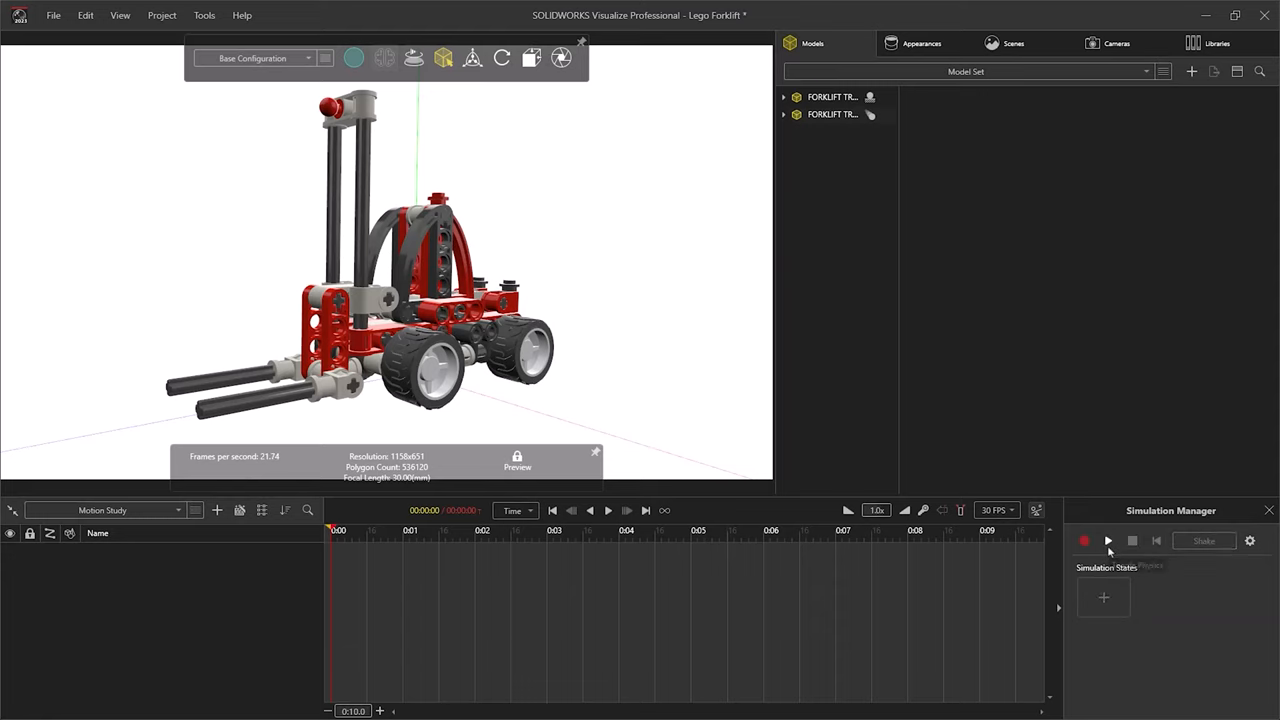
mouse_move(1131, 541)
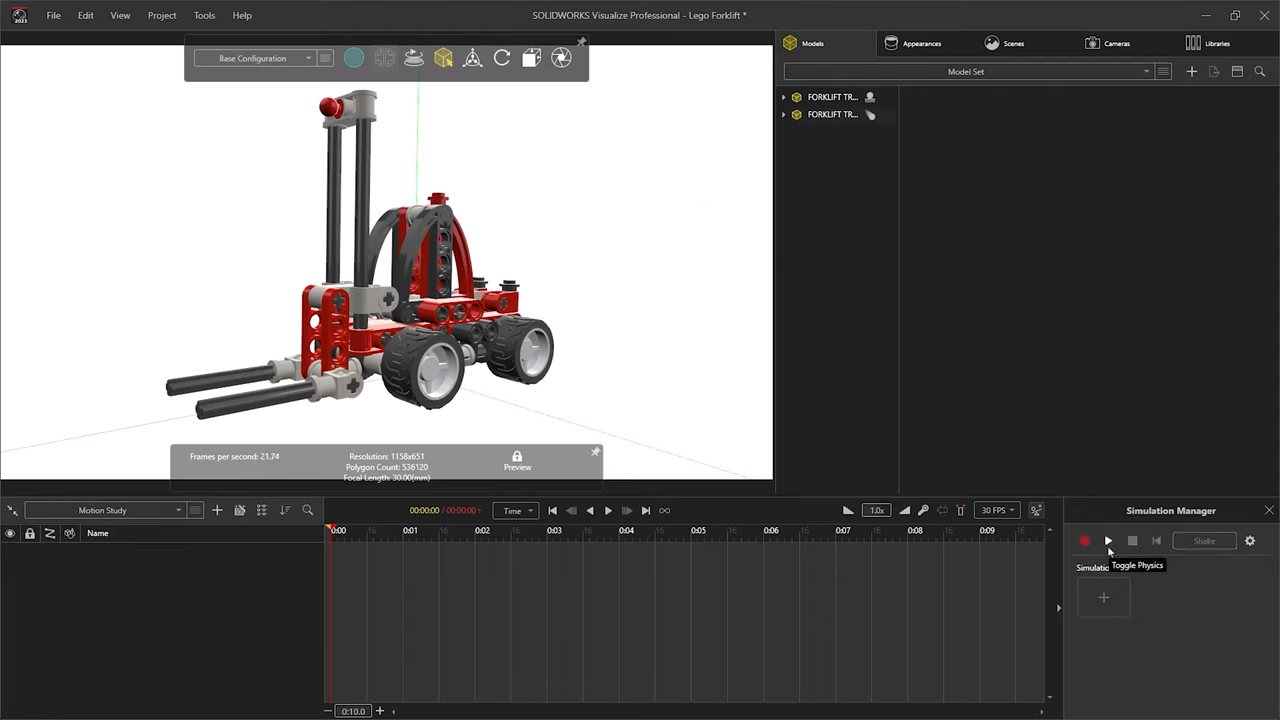
click(1108, 541)
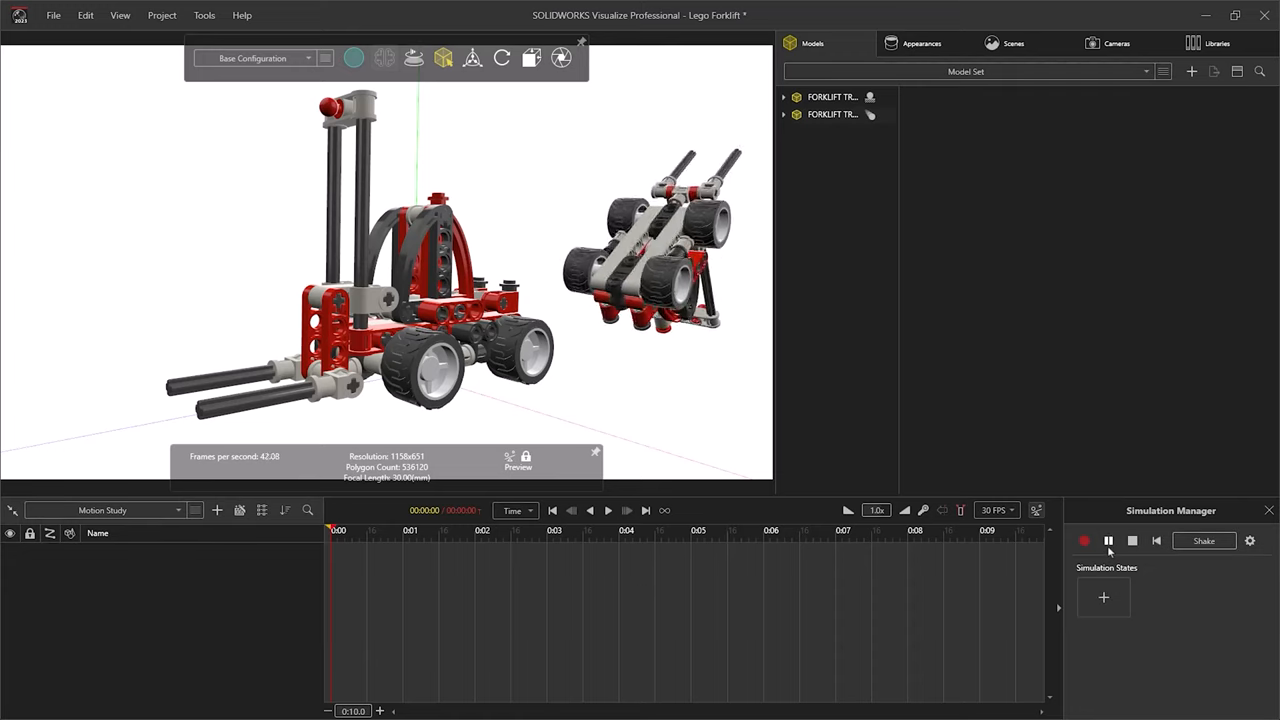
click(1107, 540)
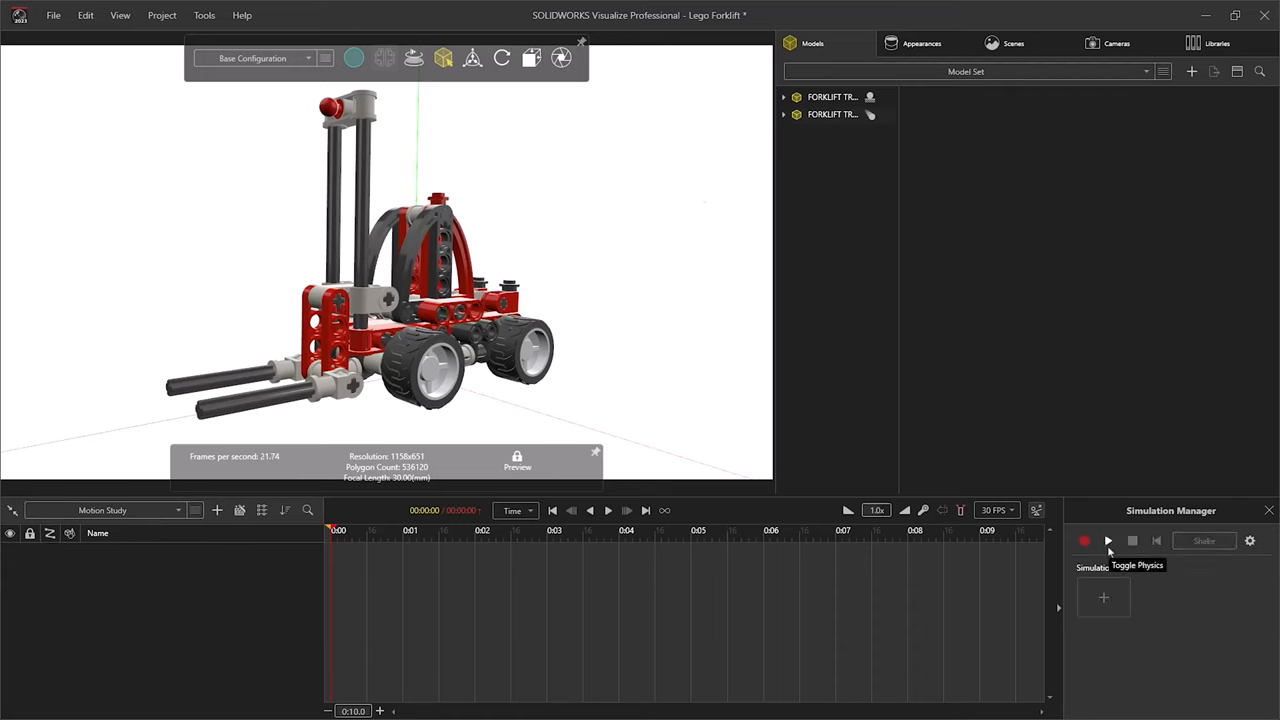
click(1107, 541)
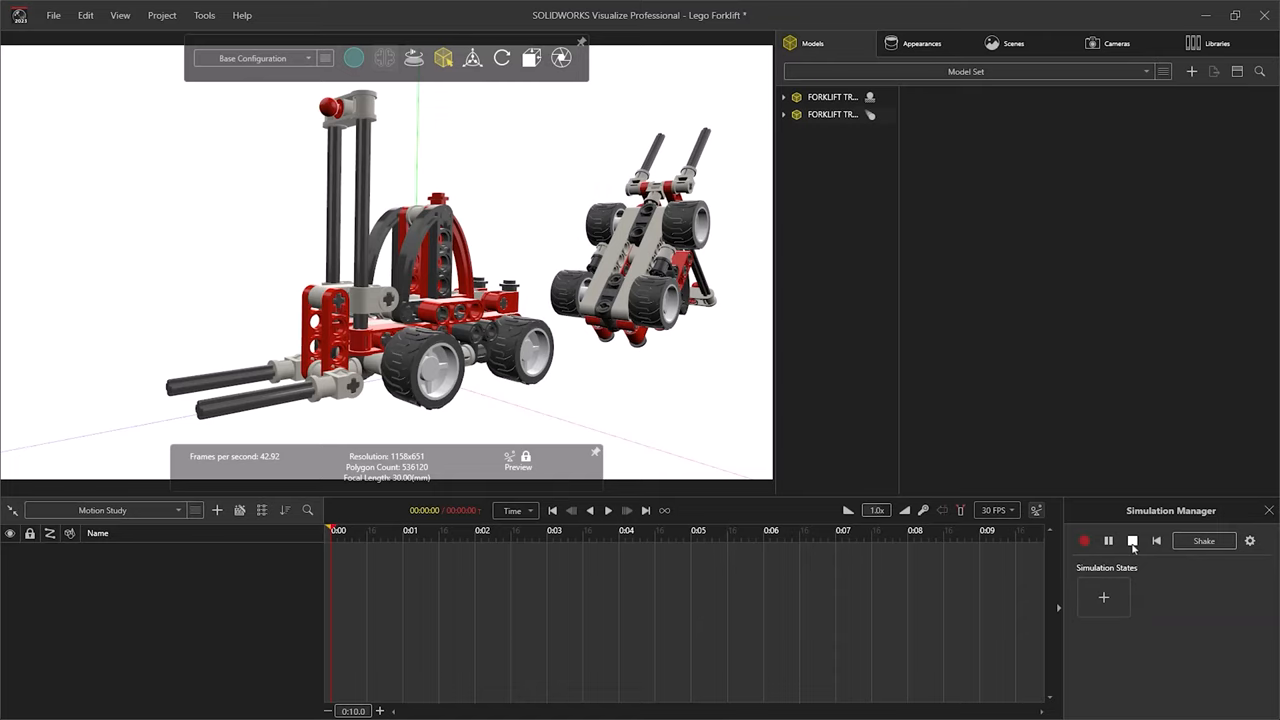
click(1132, 540)
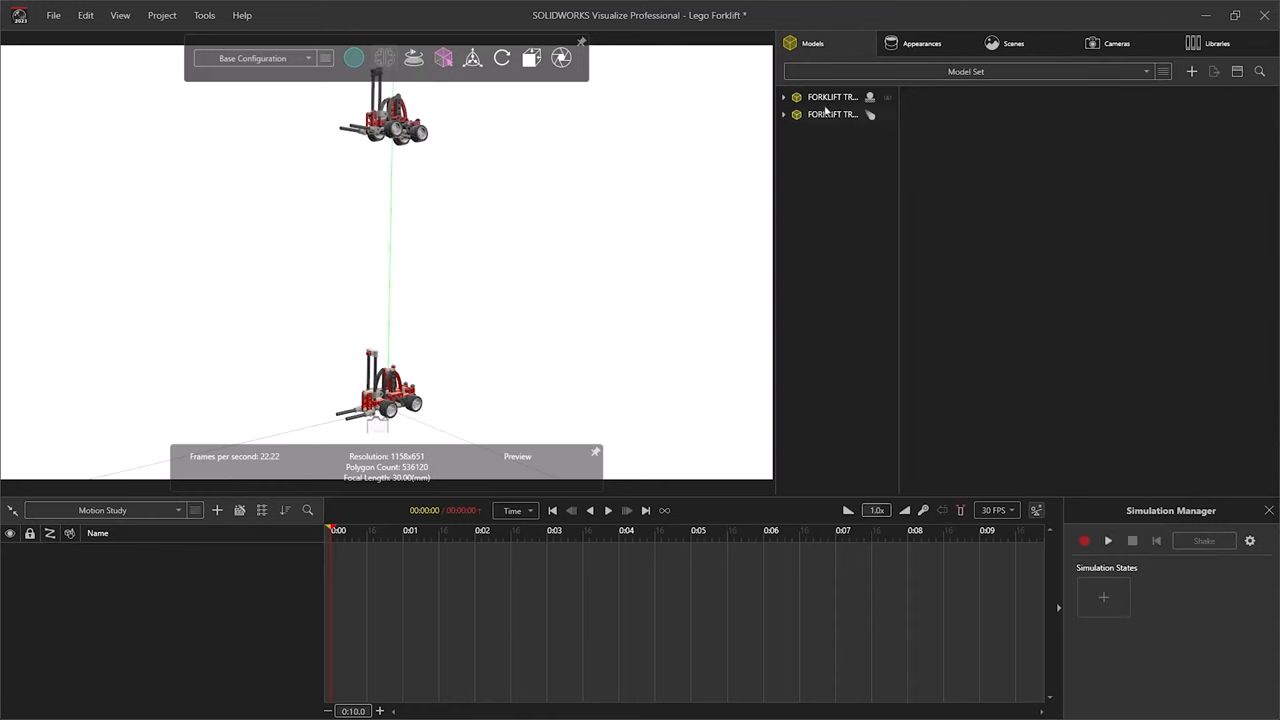
Step: Expand the second FORKLIFT TRUCK and set all its parts' Simulation Type to Dynamic
click(832, 113)
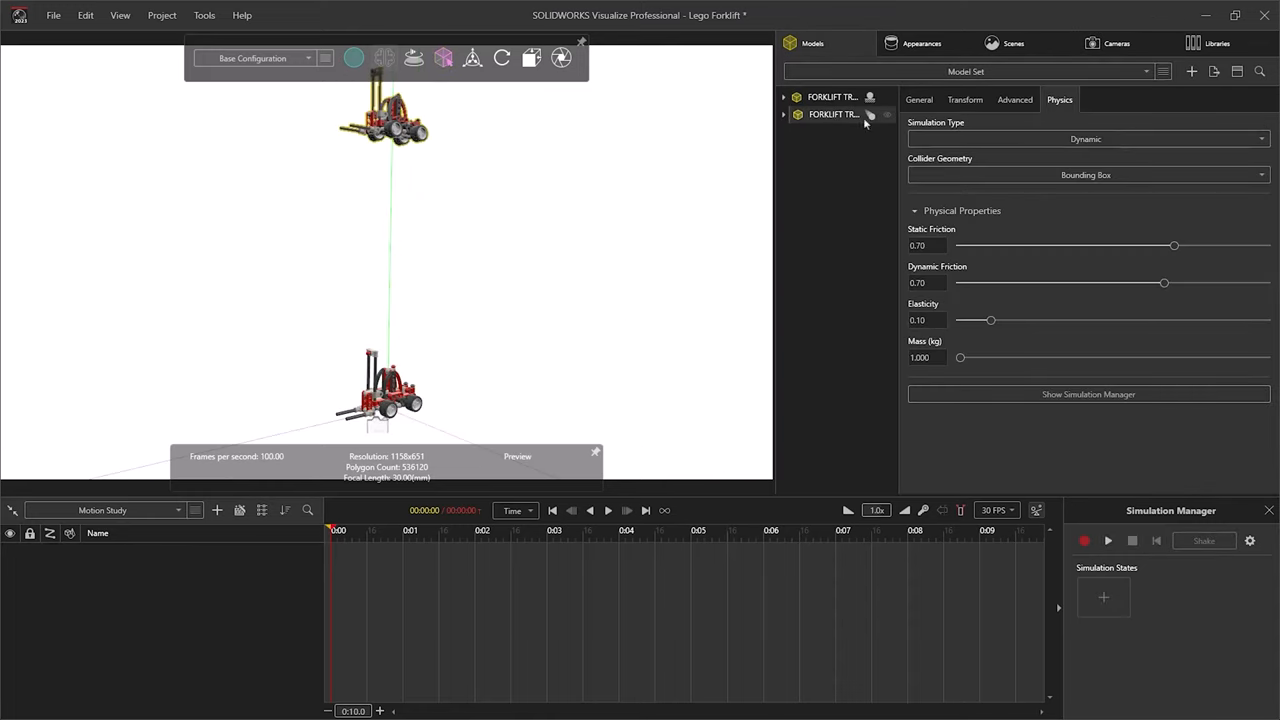
click(1085, 138)
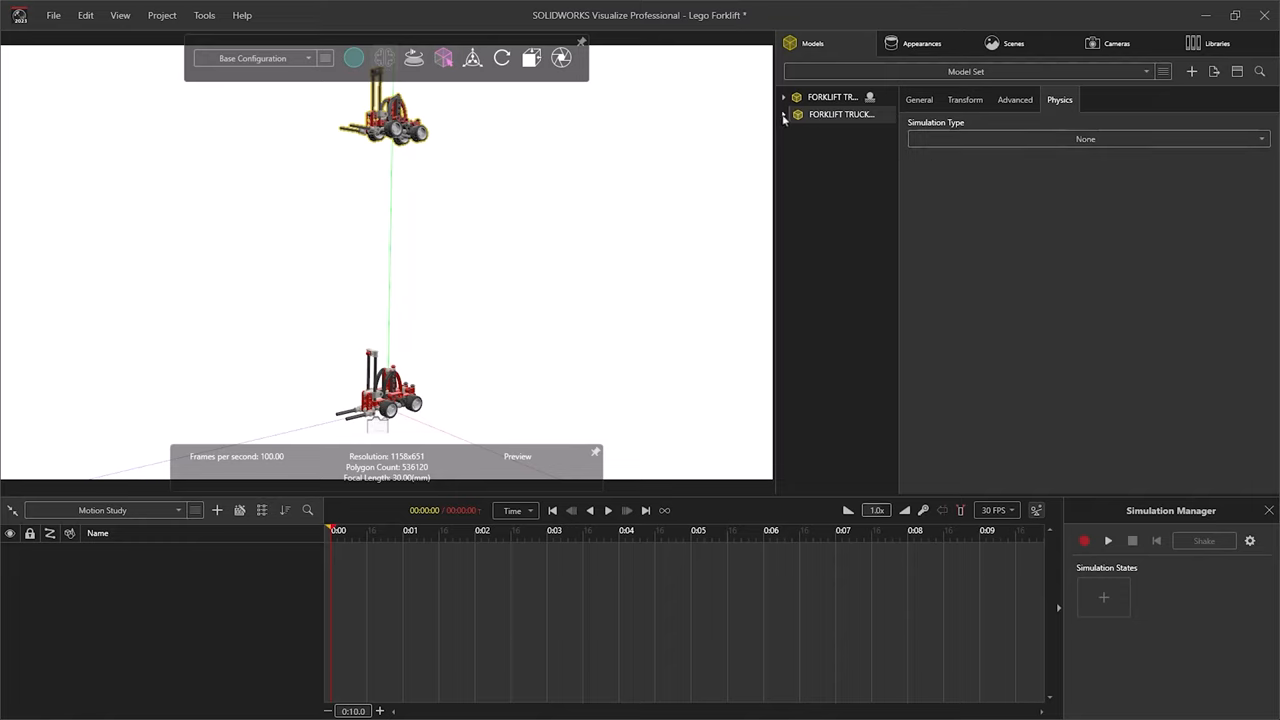
click(784, 114)
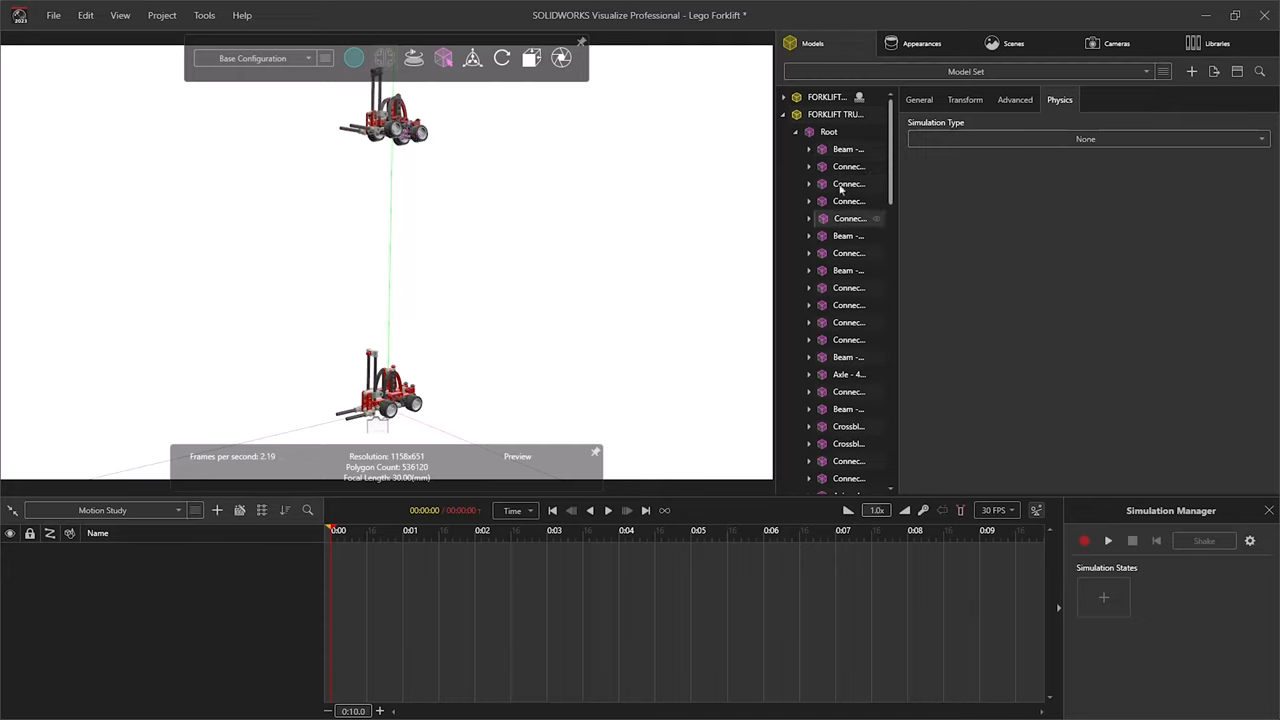
scroll(down, 3)
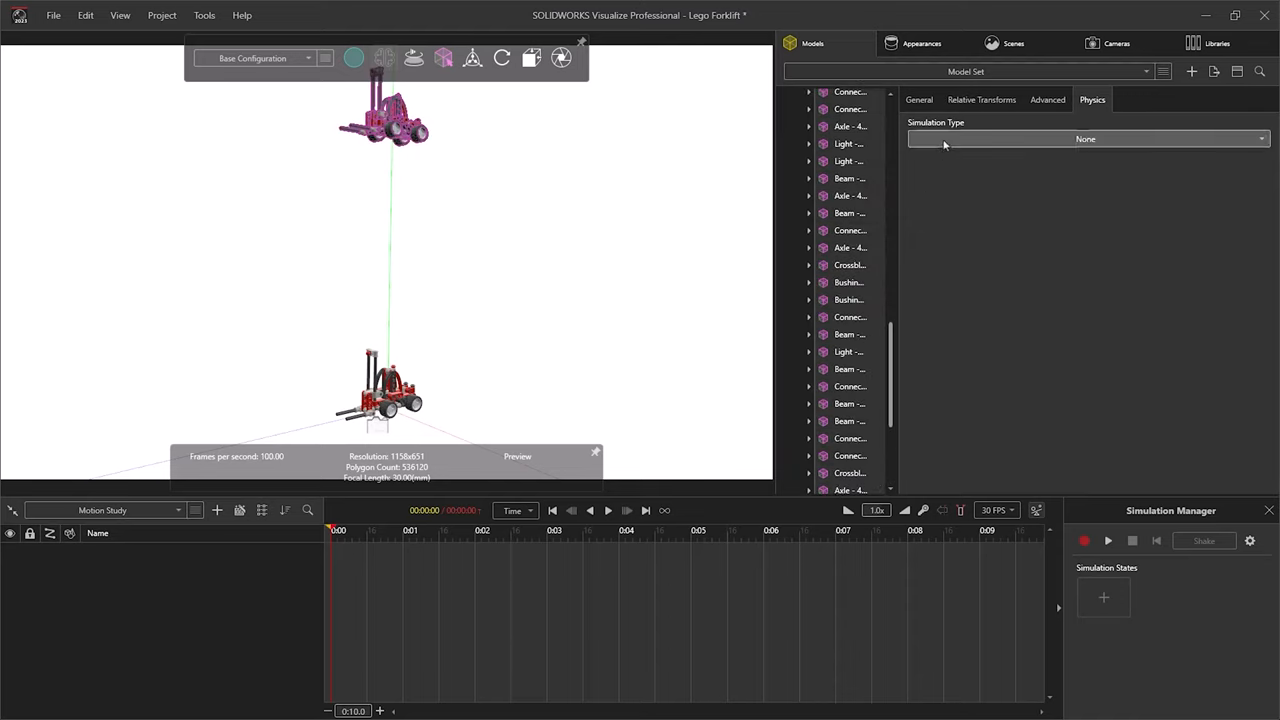
click(1085, 139)
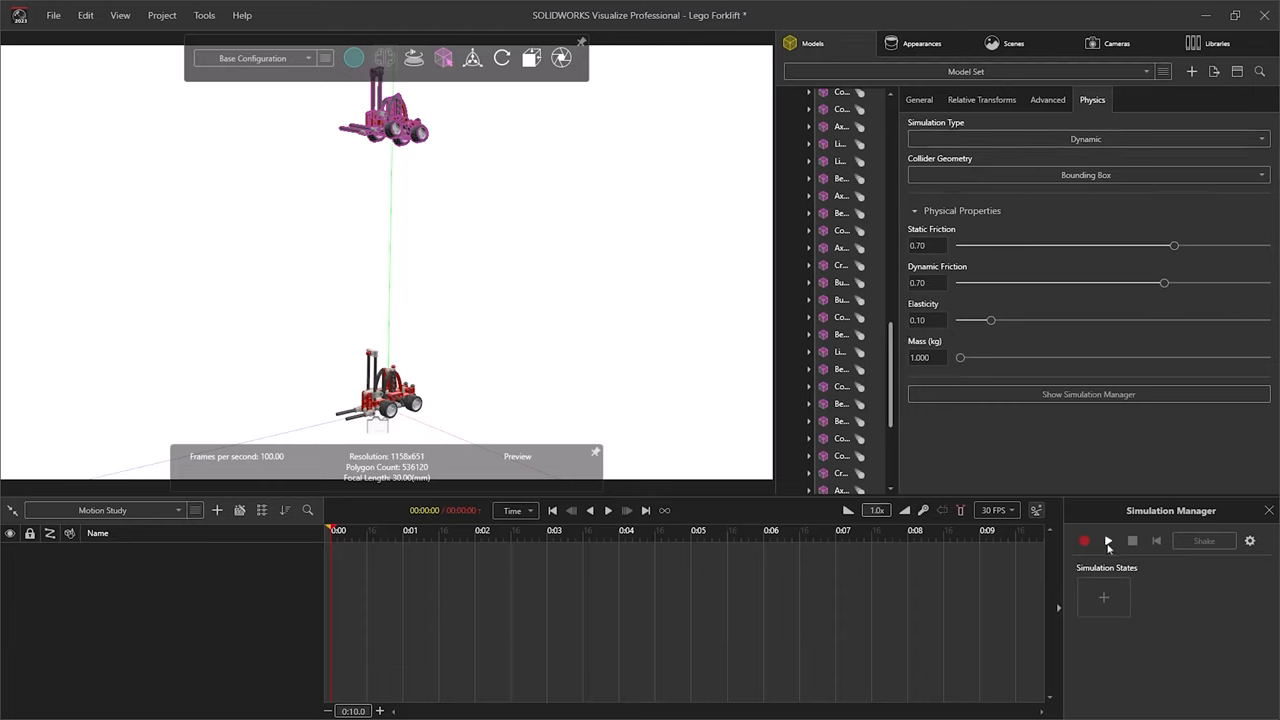
click(1116, 43)
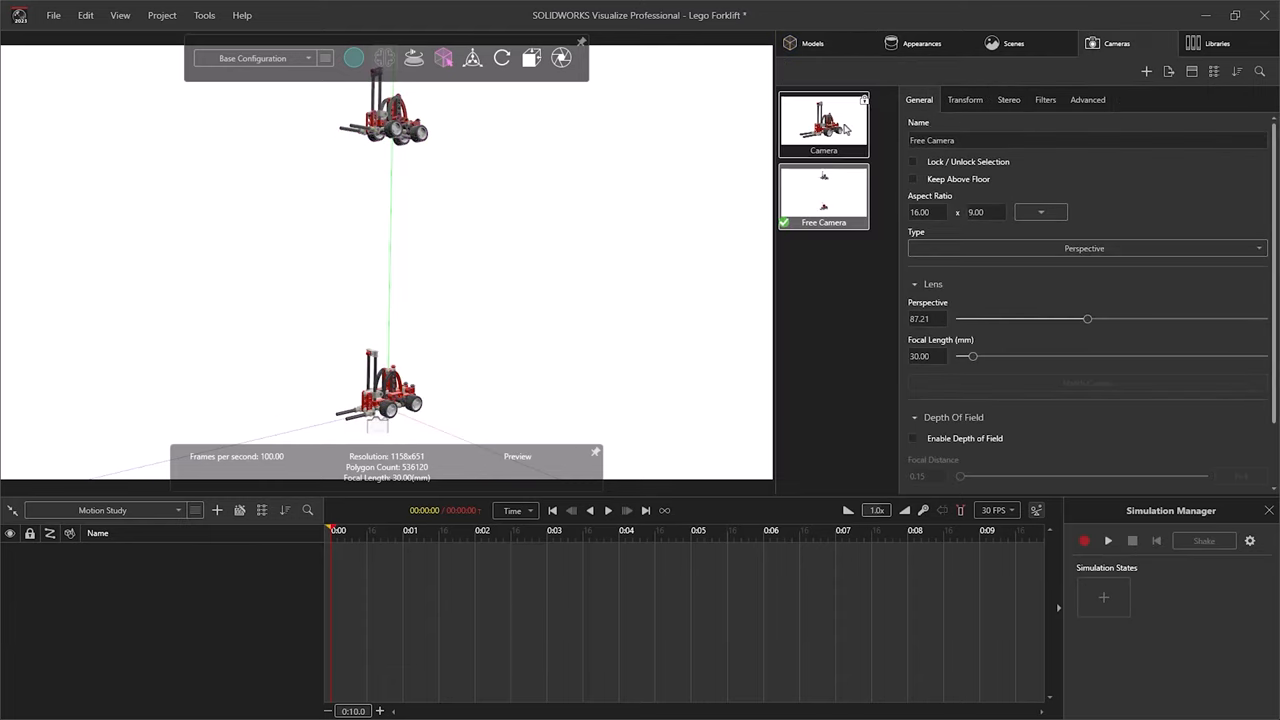
Step: View through the close-up camera, shake the parts apart twice, reset and play the simulation
click(1107, 540)
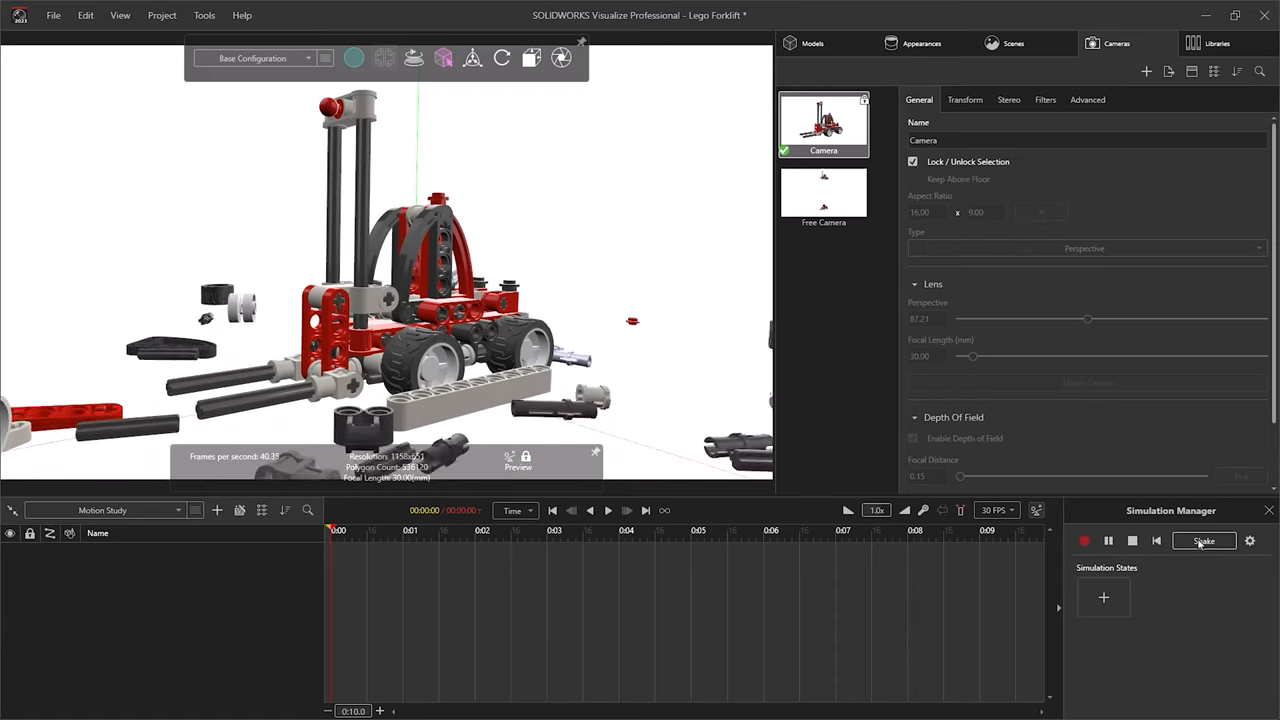
click(1204, 541)
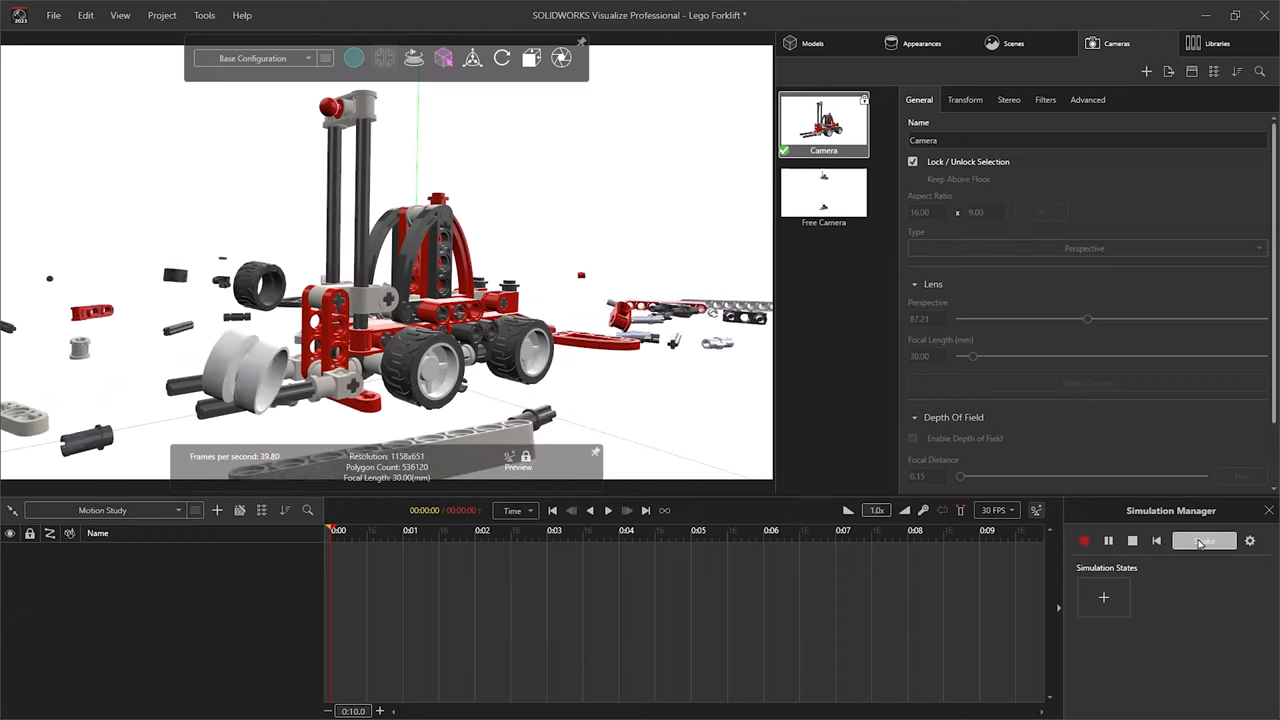
click(1204, 540)
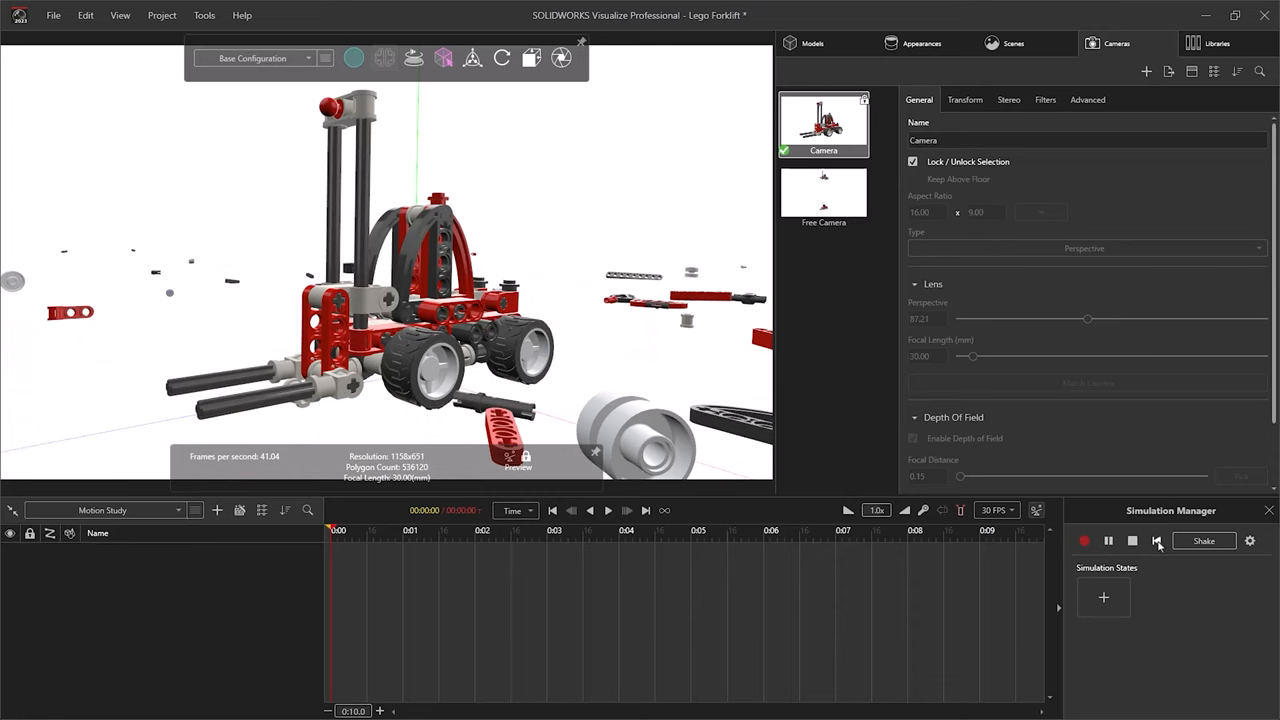
click(1084, 541)
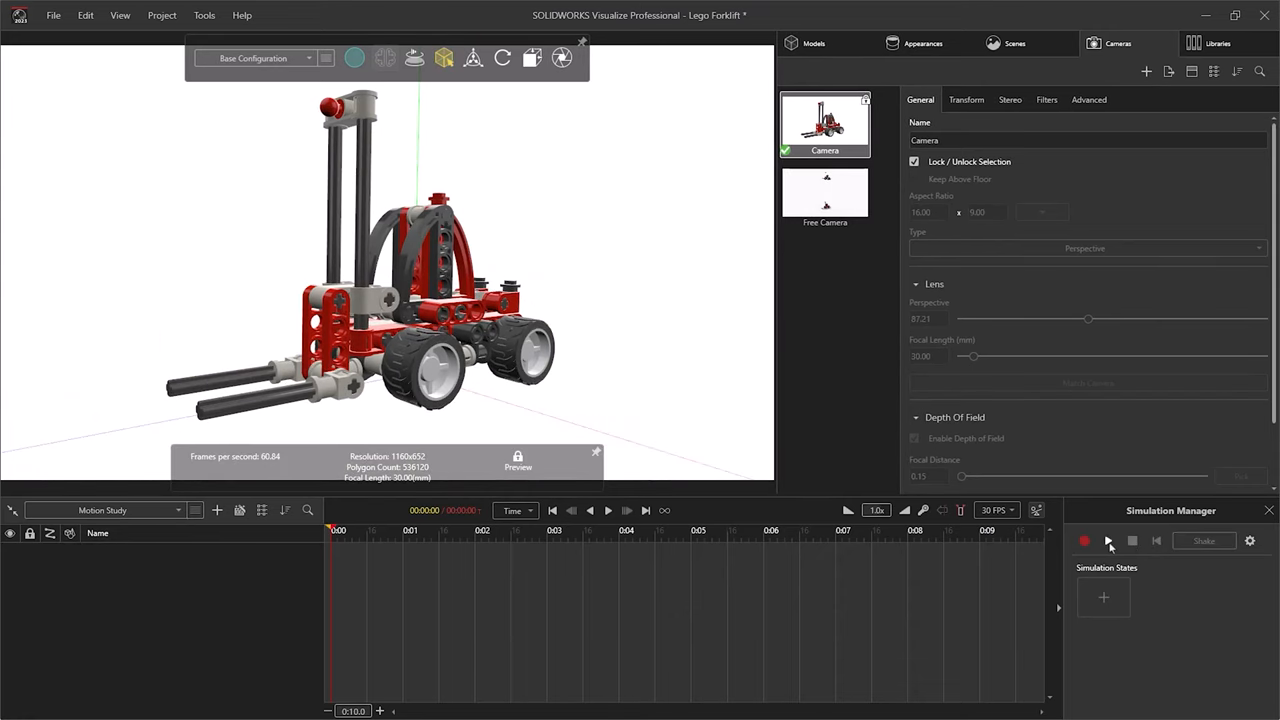
click(1108, 540)
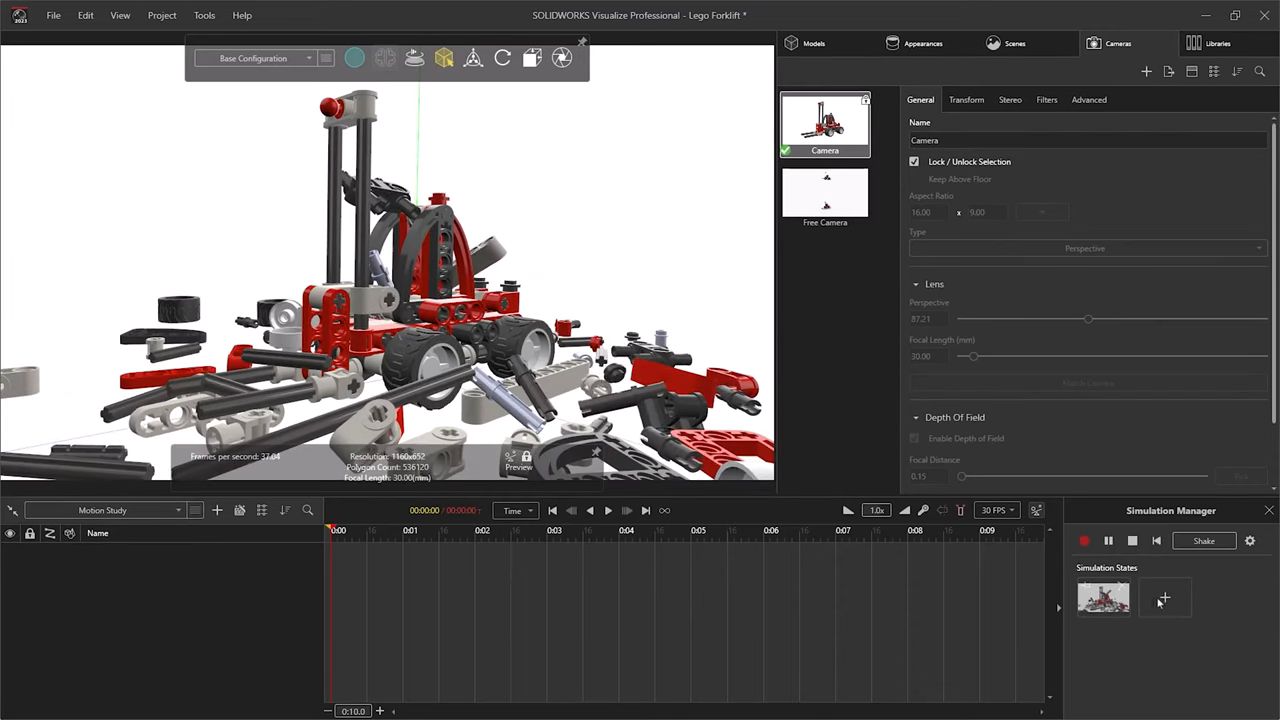
Step: Save three shaken arrangements as Simulation States and load the third one
click(1204, 540)
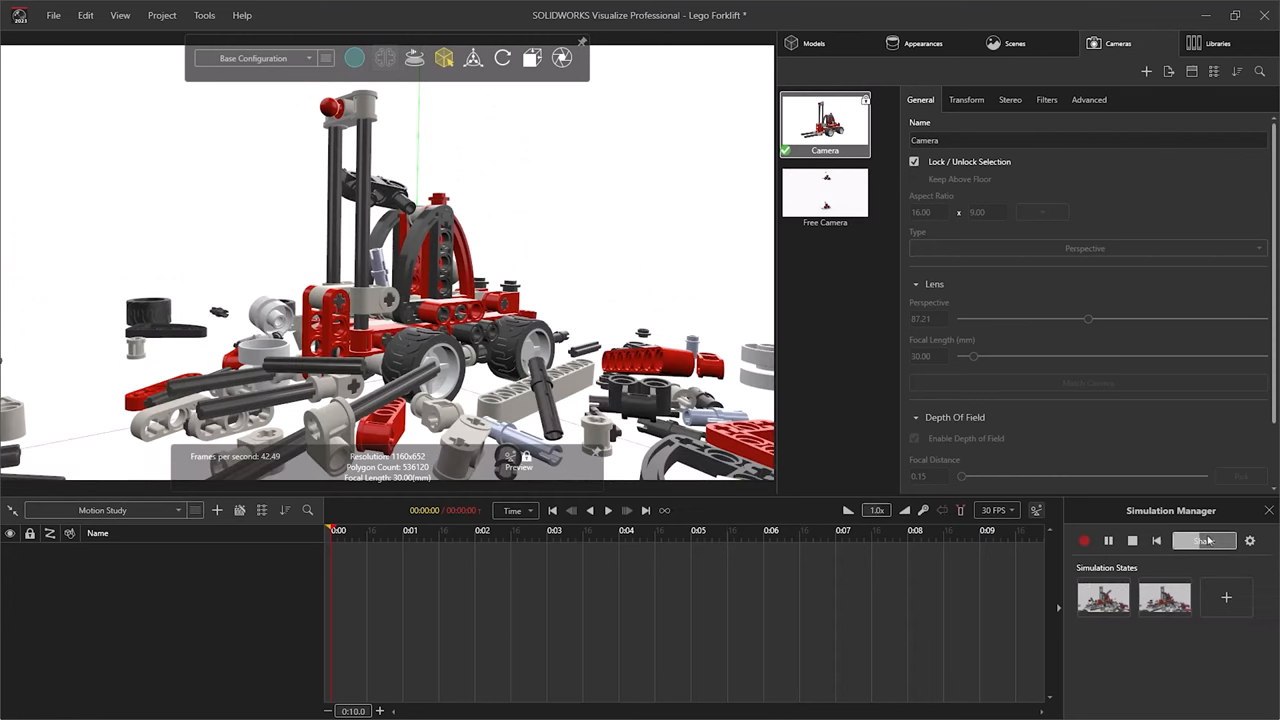
click(1204, 540)
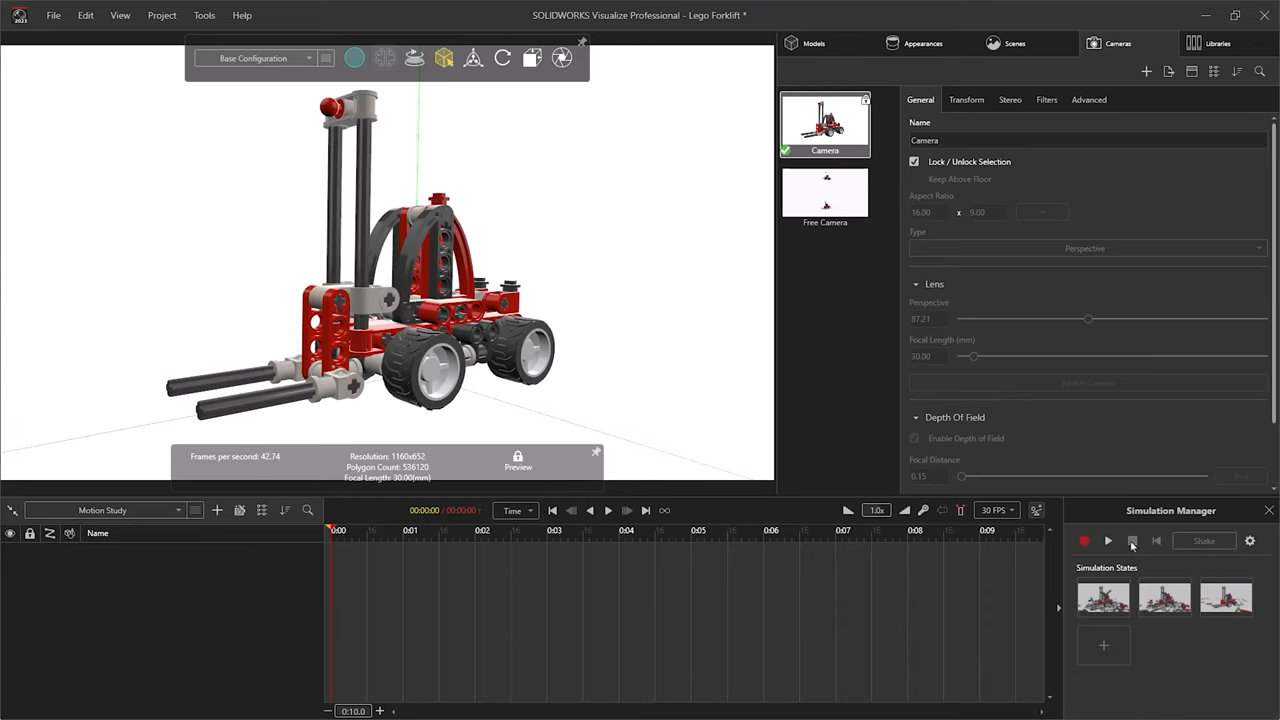
click(1107, 541)
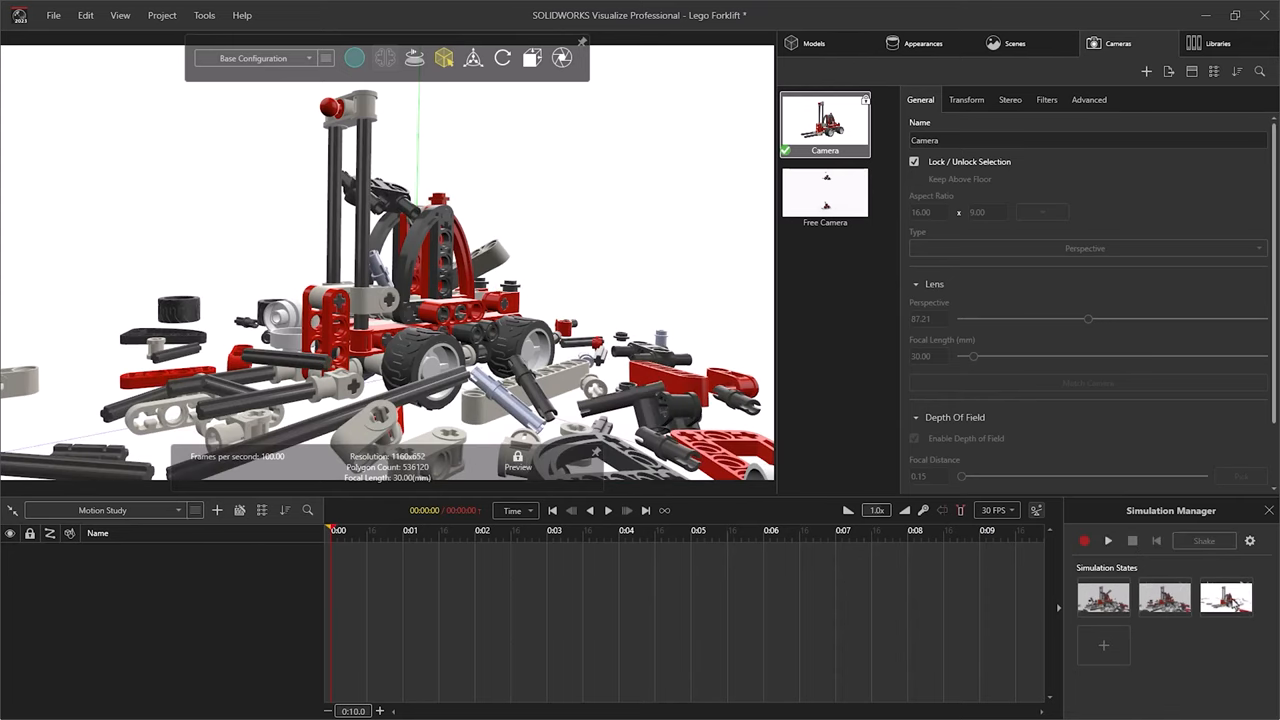
click(1132, 541)
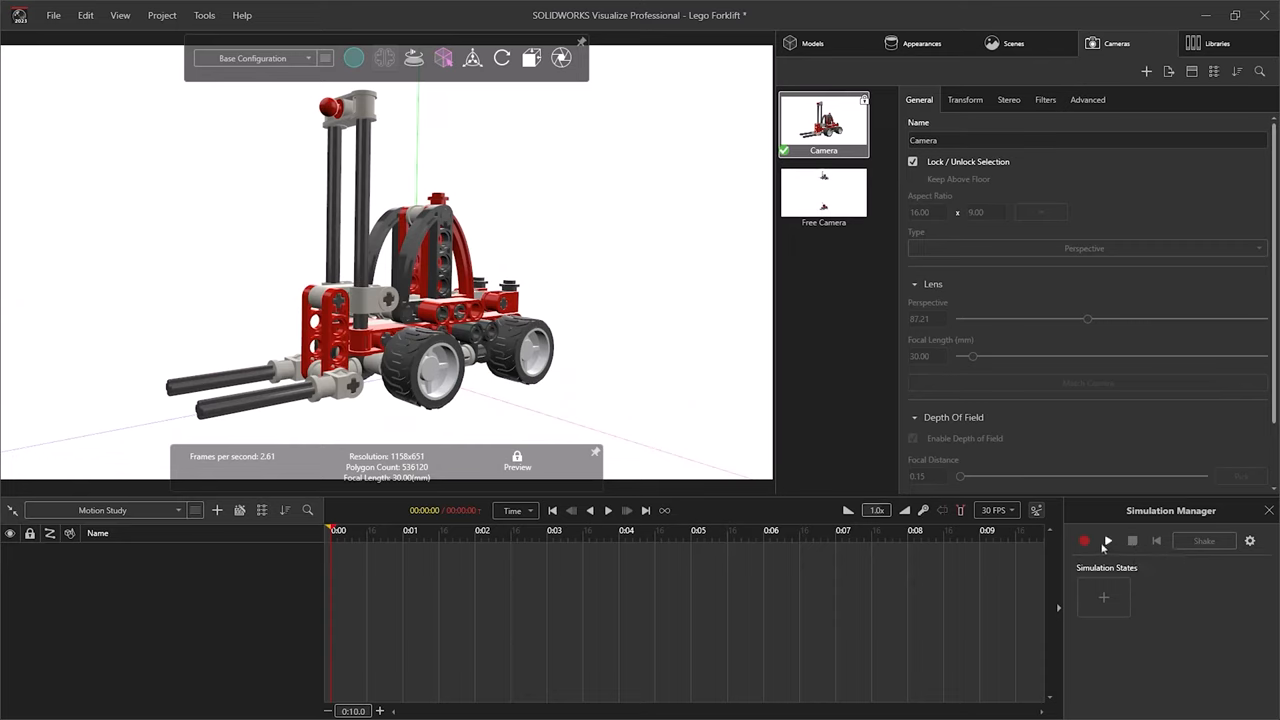
mouse_move(1084, 540)
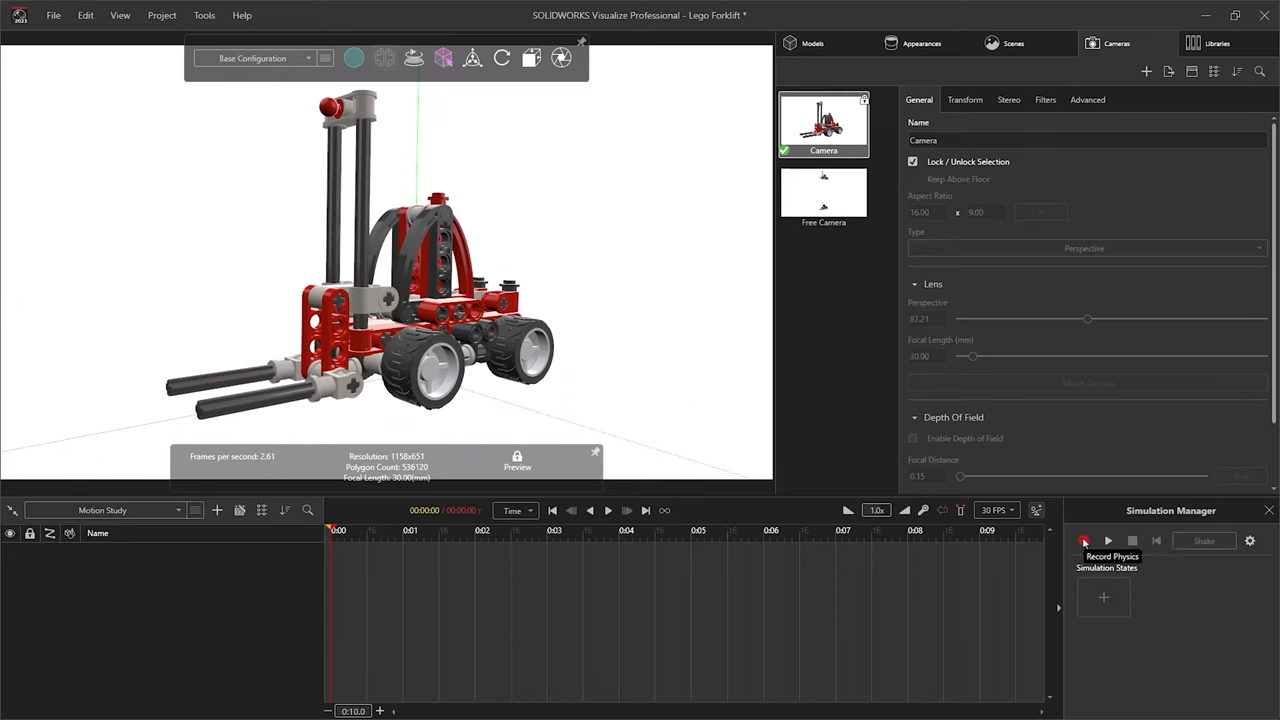
Step: Record Physics so each forklift part gets a Physics Animation track
click(1084, 541)
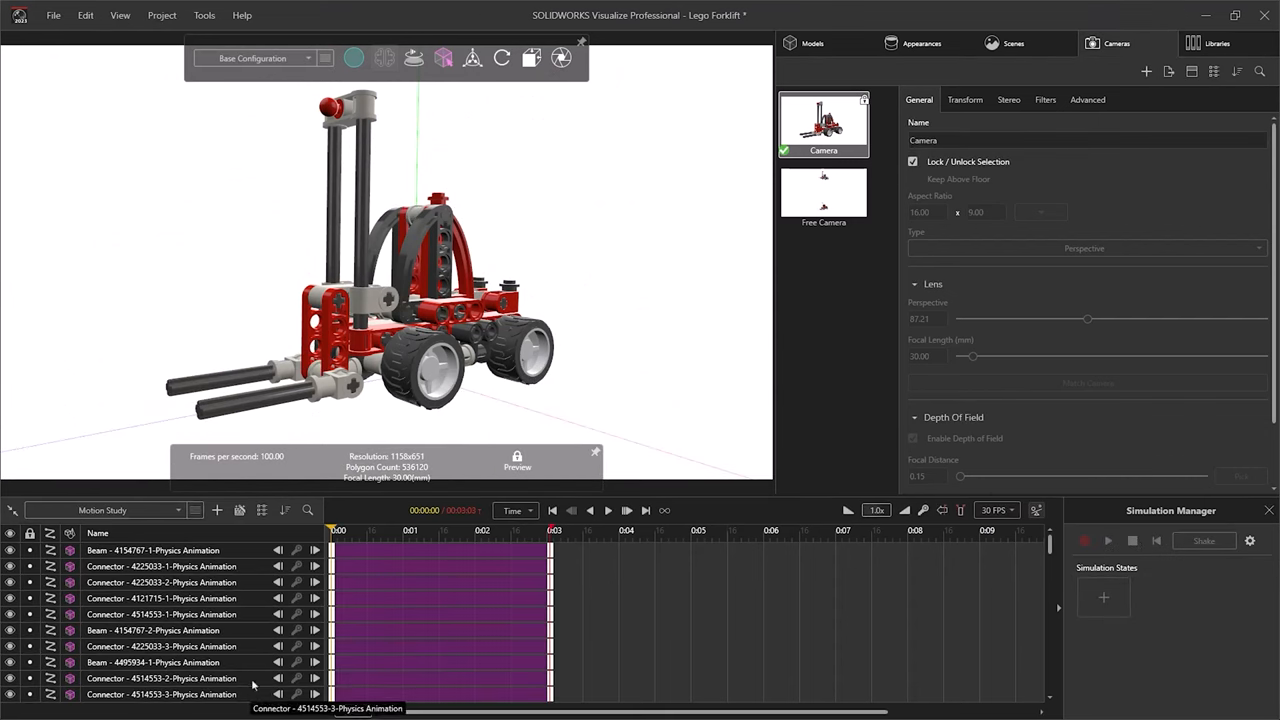
click(608, 510)
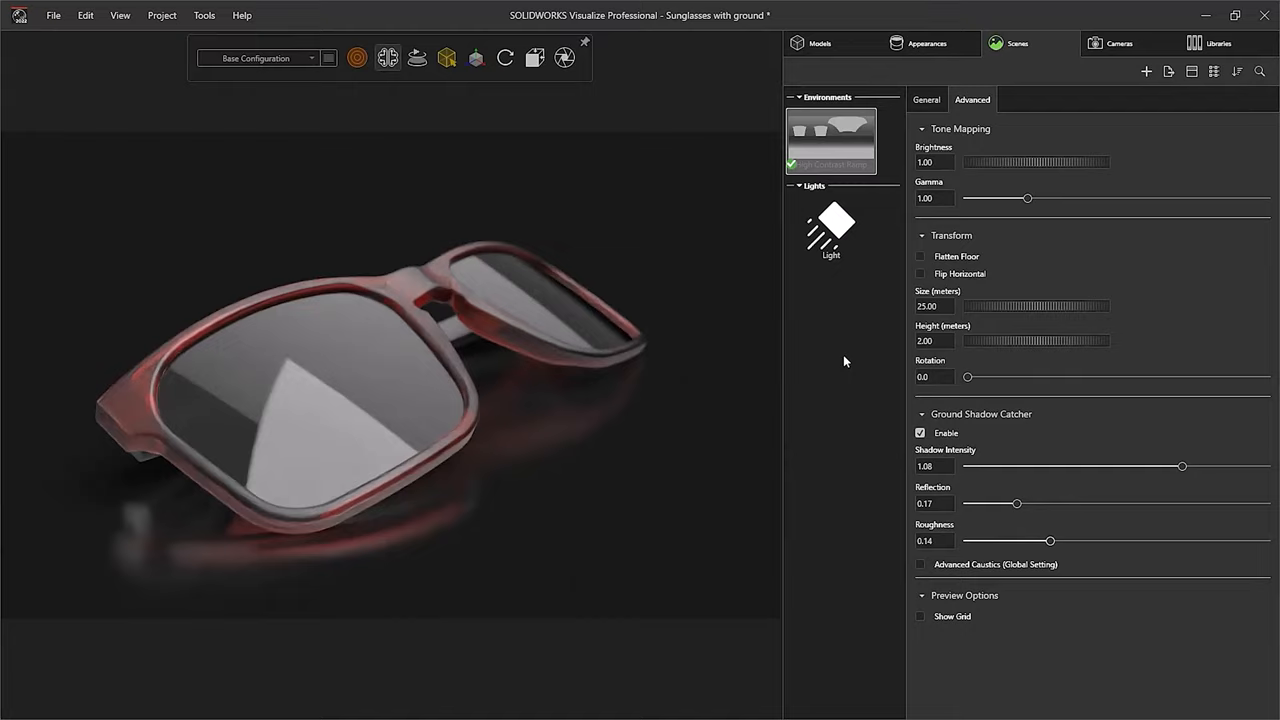
Step: Set the hillside environment's Ground Shadow Catcher Roughness to 0.18 under Advanced
click(926, 43)
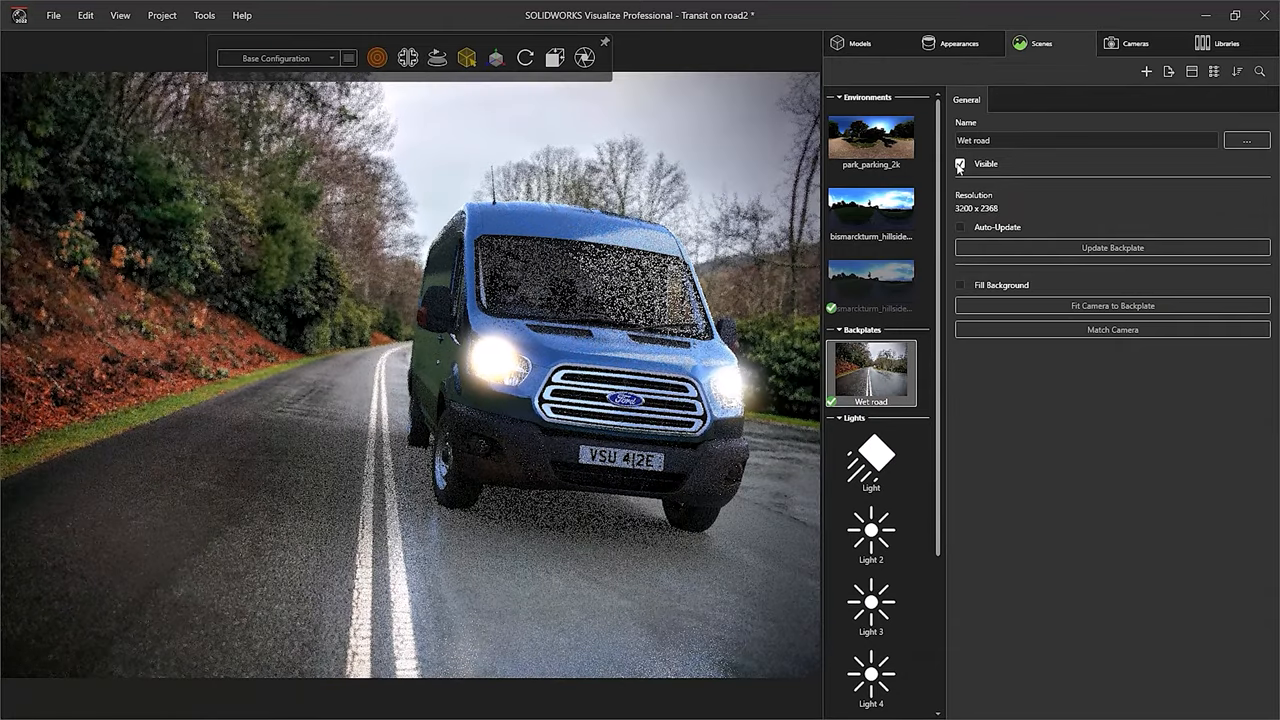
click(871, 283)
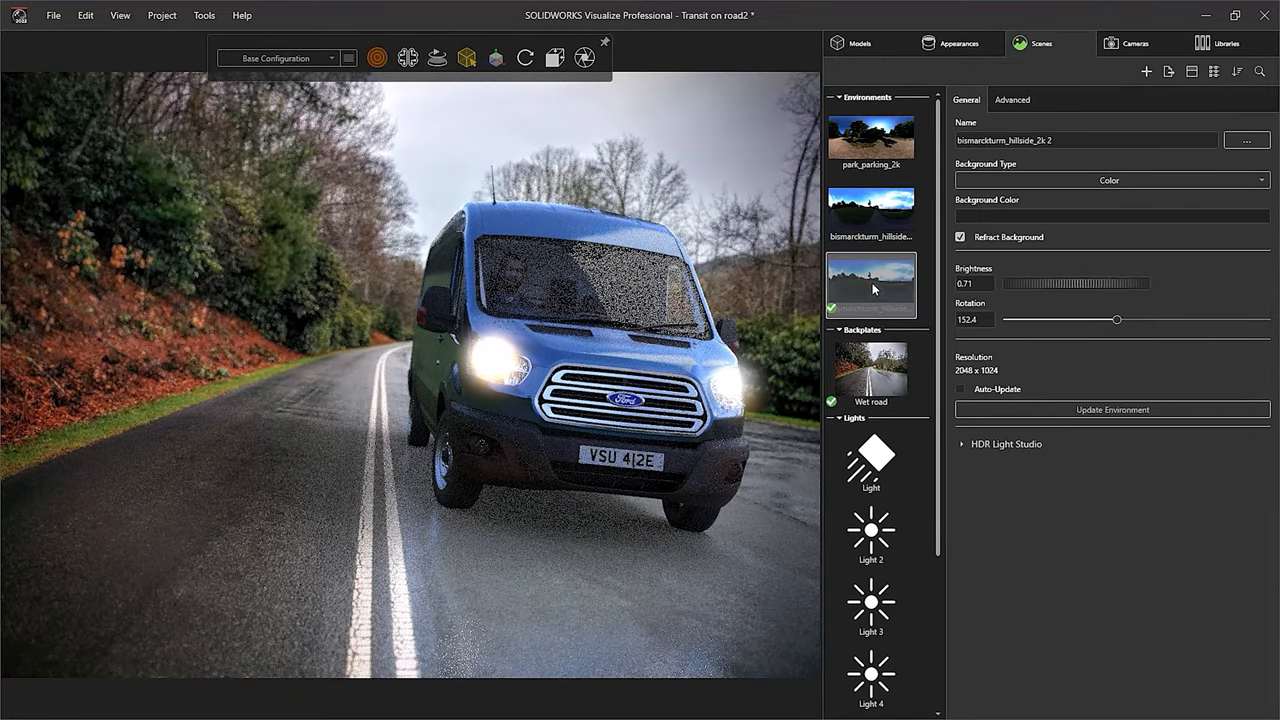
click(1011, 99)
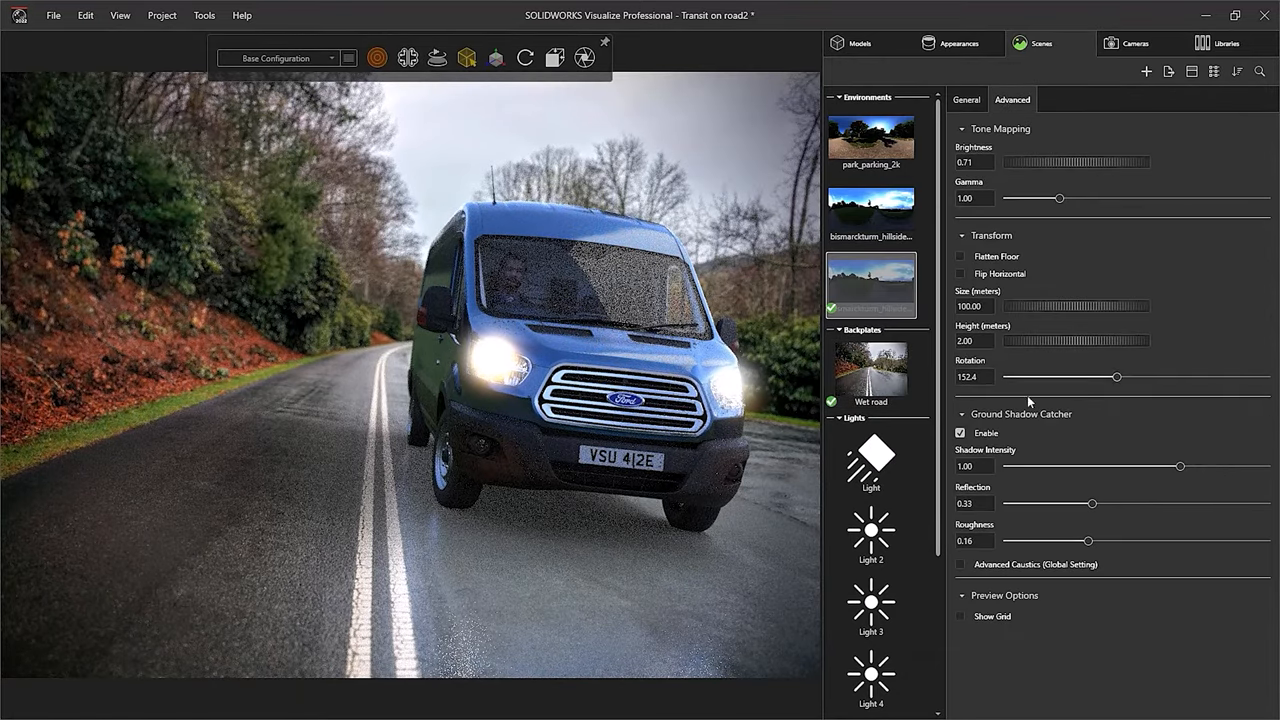
drag(1088, 540, 1100, 540)
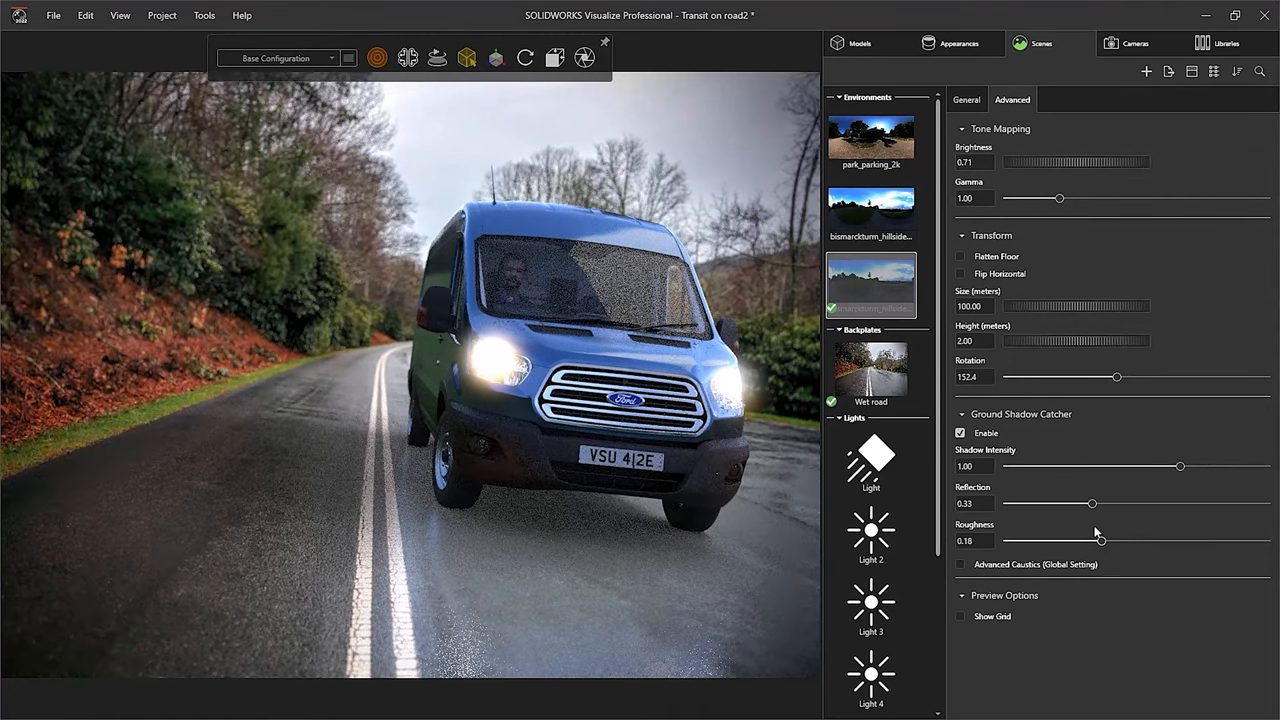
drag(1092, 503, 1082, 503)
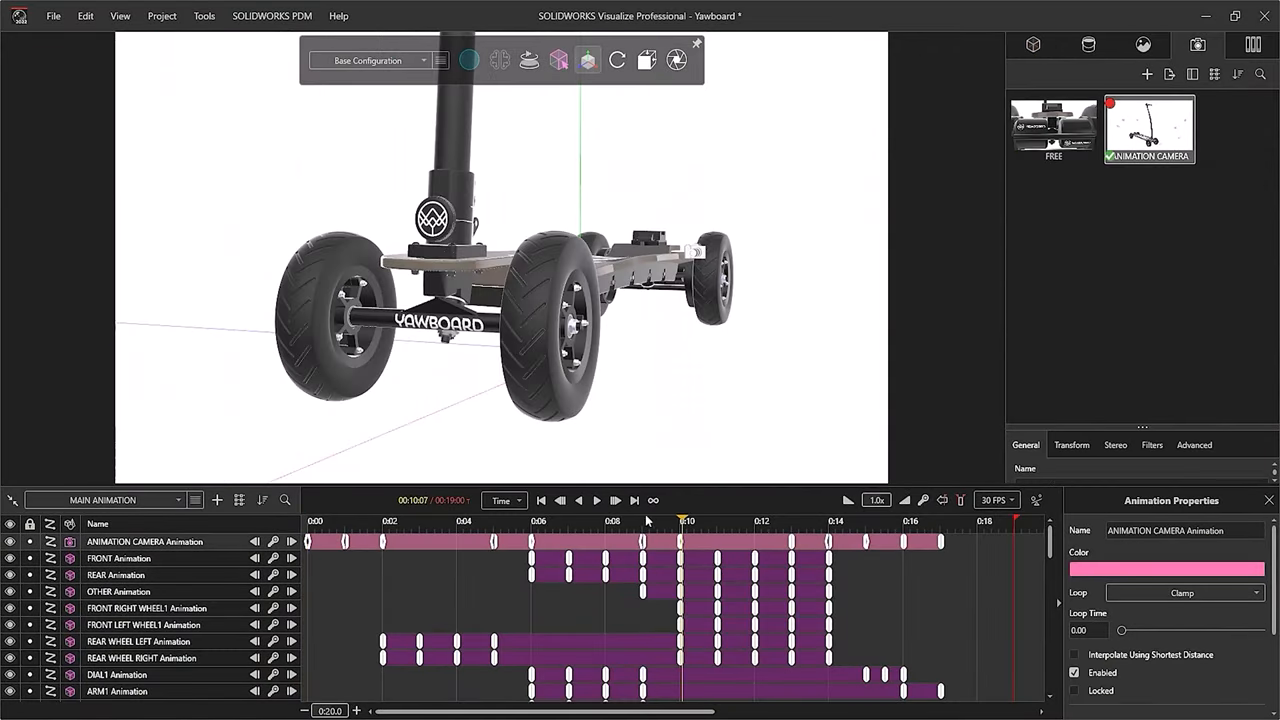
Step: Play the Yawboard camera and wheel animation on the timeline
click(596, 500)
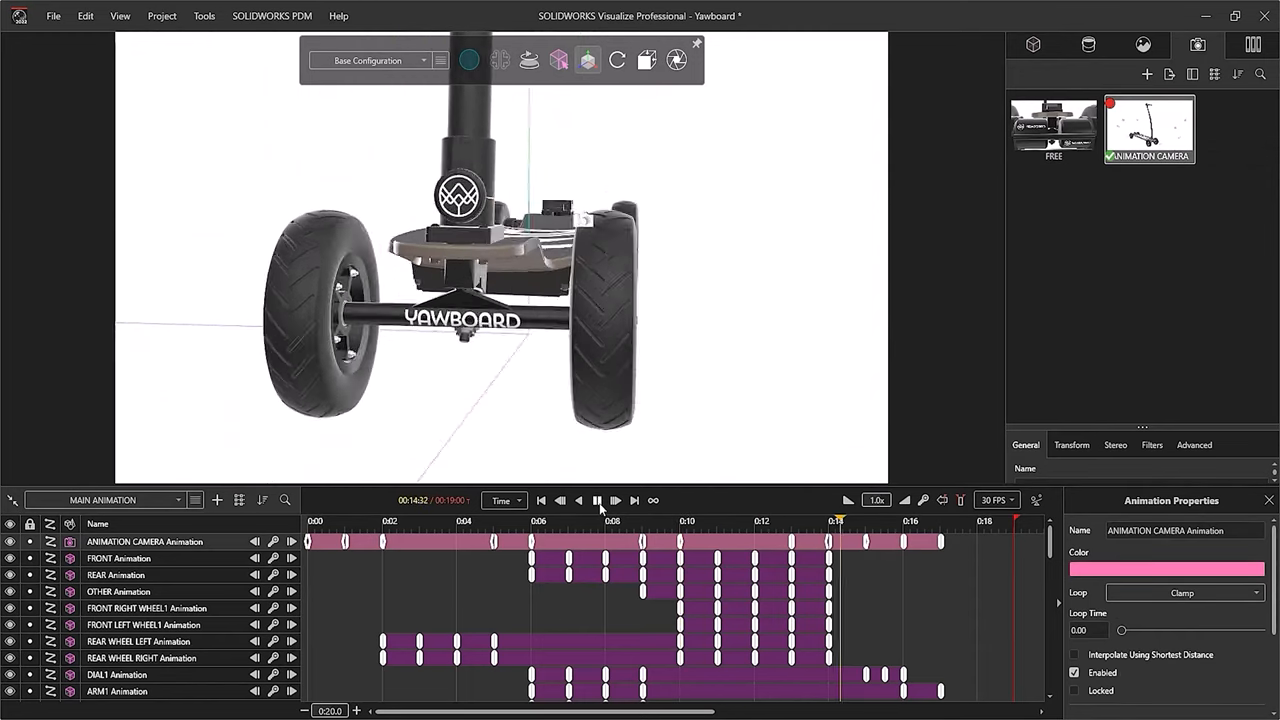